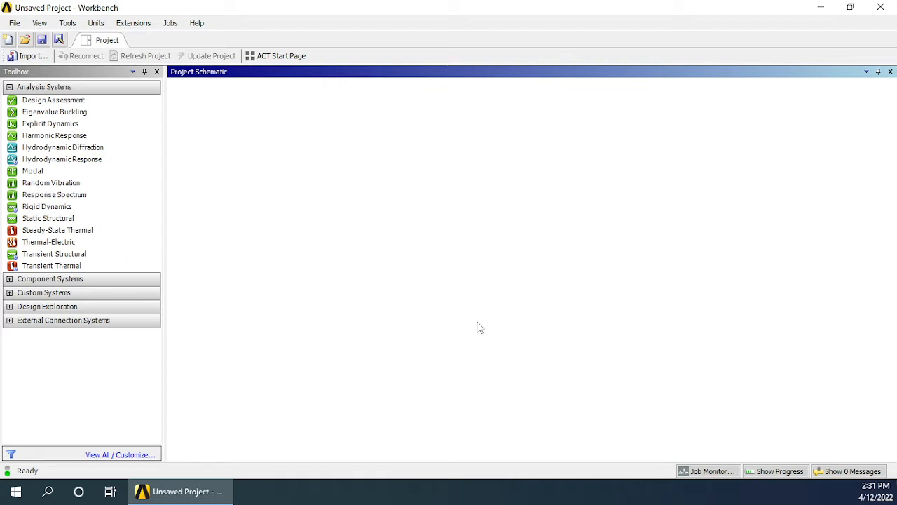
{"action": "mouse_move", "coordinate": [205, 169]}
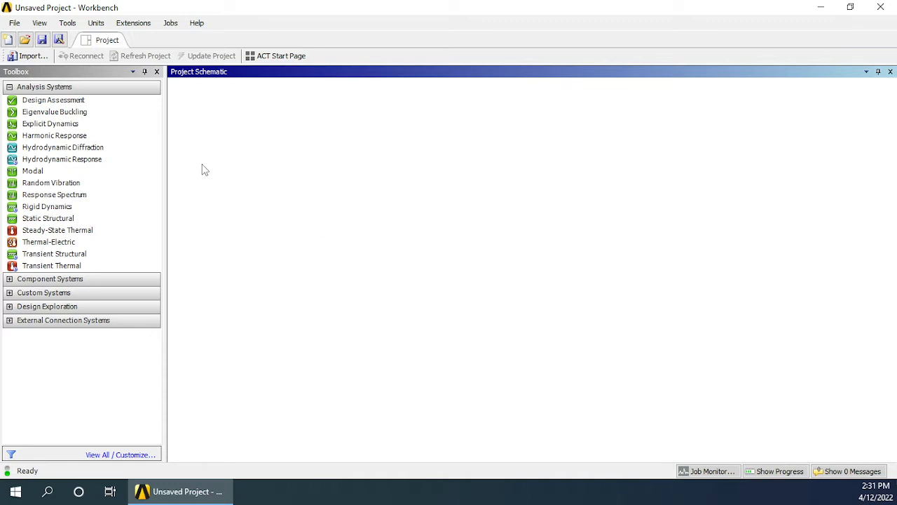
{"action": "mouse_move", "coordinate": [211, 173]}
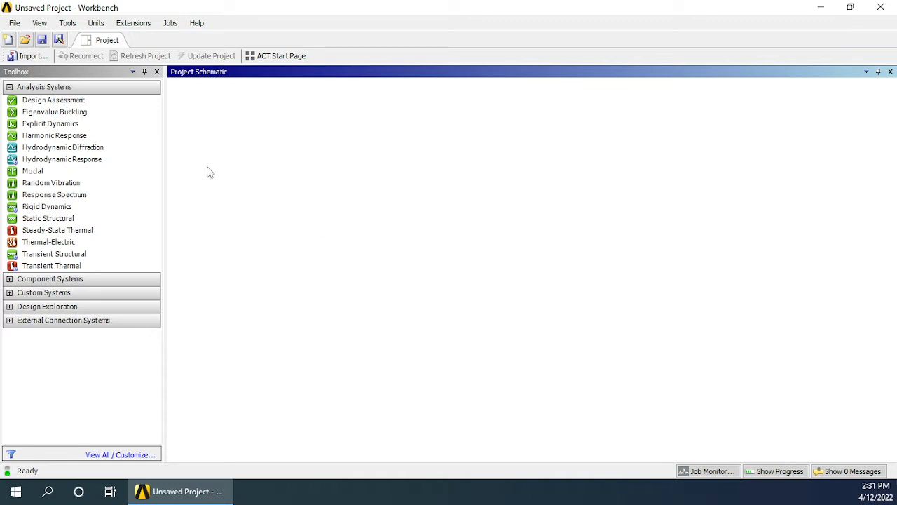
{"action": "mouse_move", "coordinate": [228, 186]}
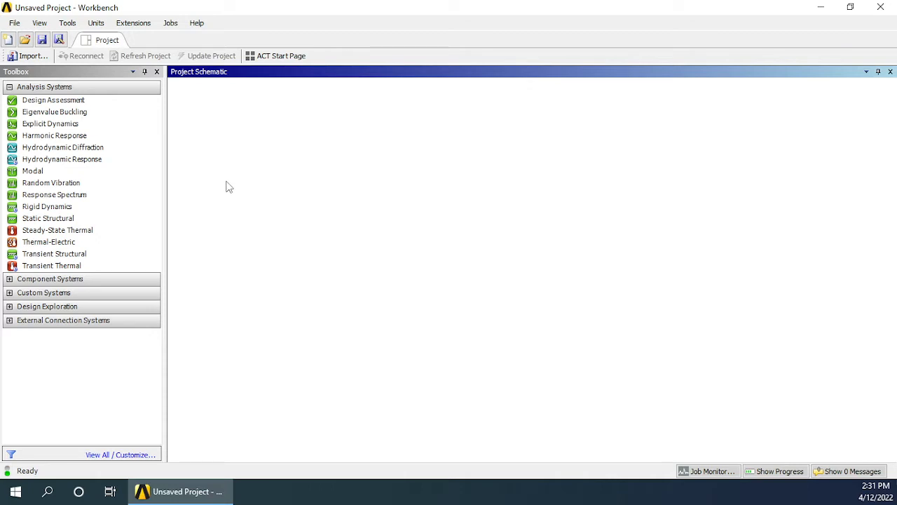
{"action": "mouse_move", "coordinate": [223, 182]}
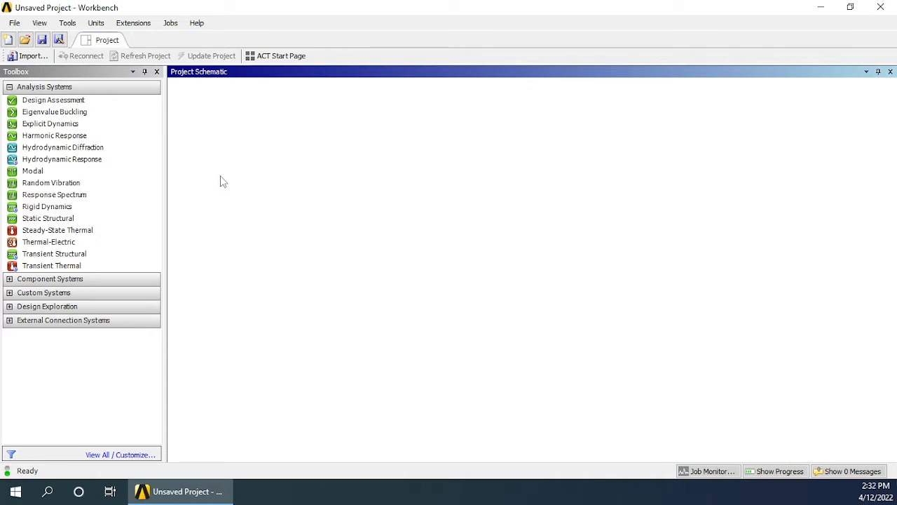
- Drag a Static Structural system into the Project Schematic, keeping its default name
{"action": "left_click", "coordinate": [48, 218]}
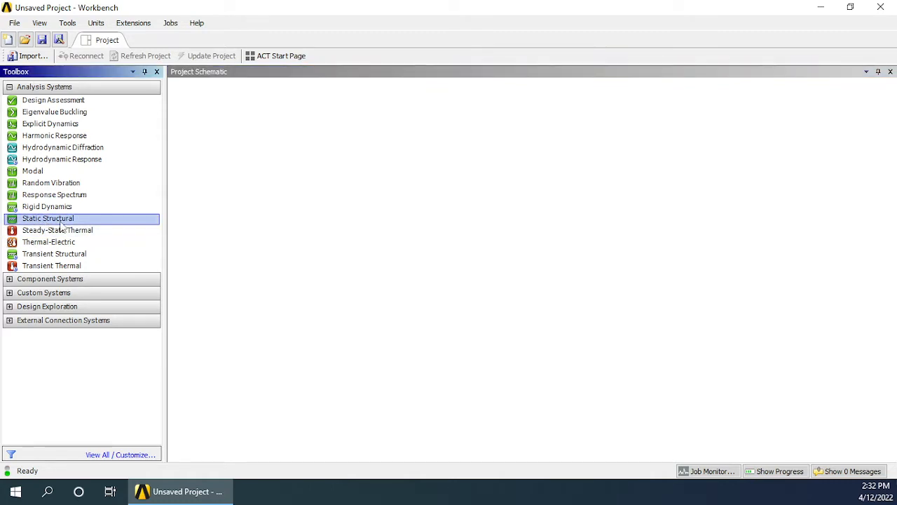
{"action": "left_click_drag", "start_coordinate": [47, 218], "coordinate": [246, 139]}
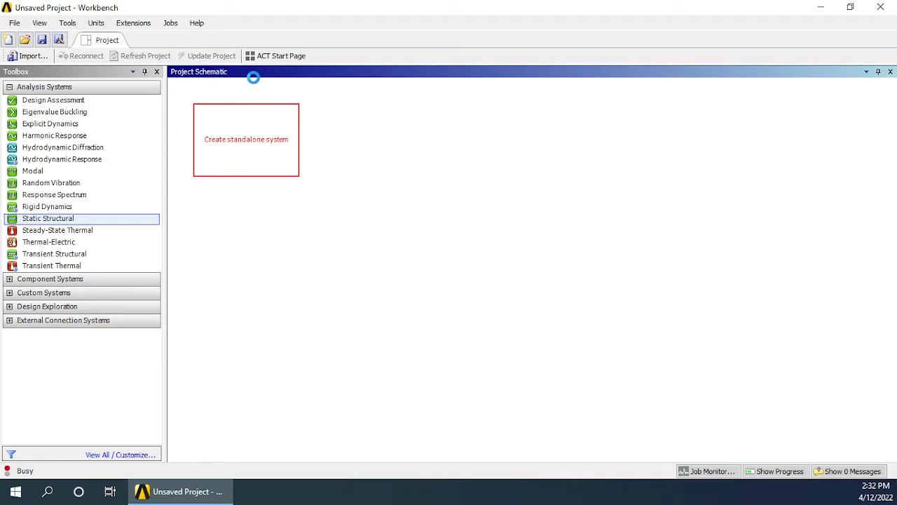
{"action": "double_click", "coordinate": [48, 218]}
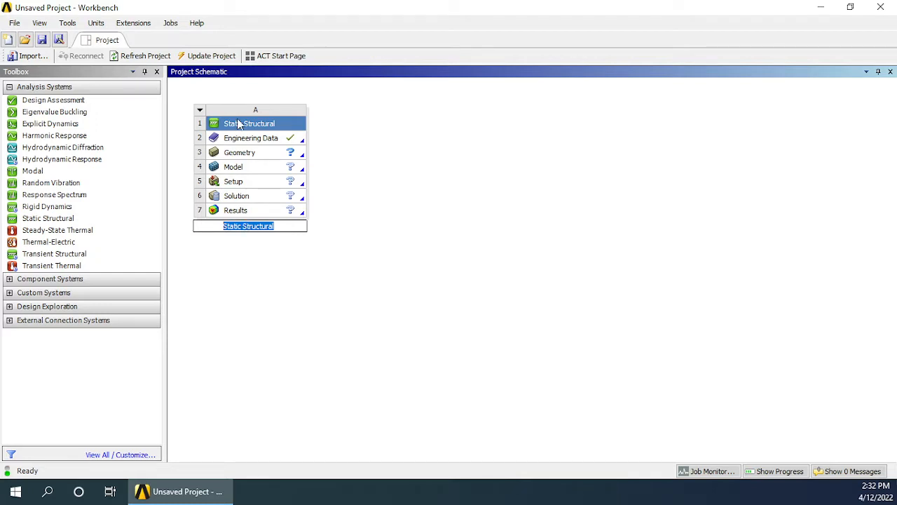
{"action": "left_click", "coordinate": [251, 137]}
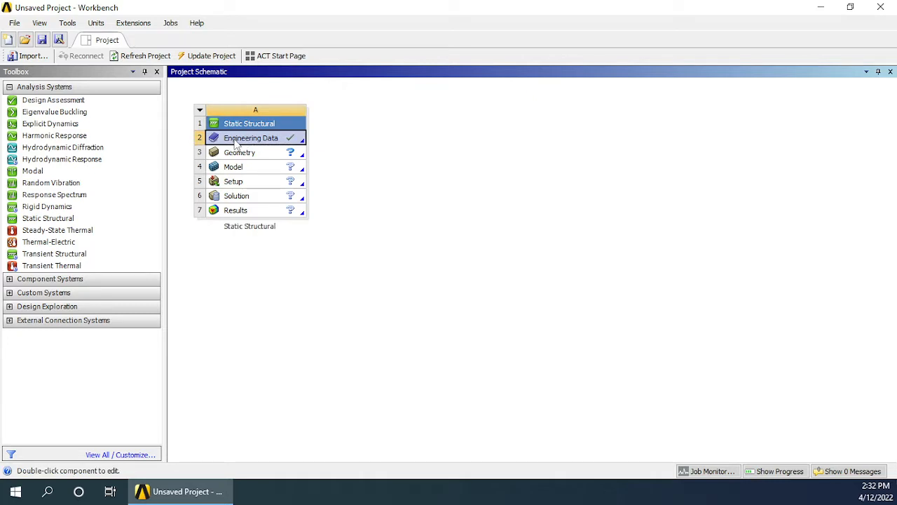
{"action": "mouse_move", "coordinate": [252, 144]}
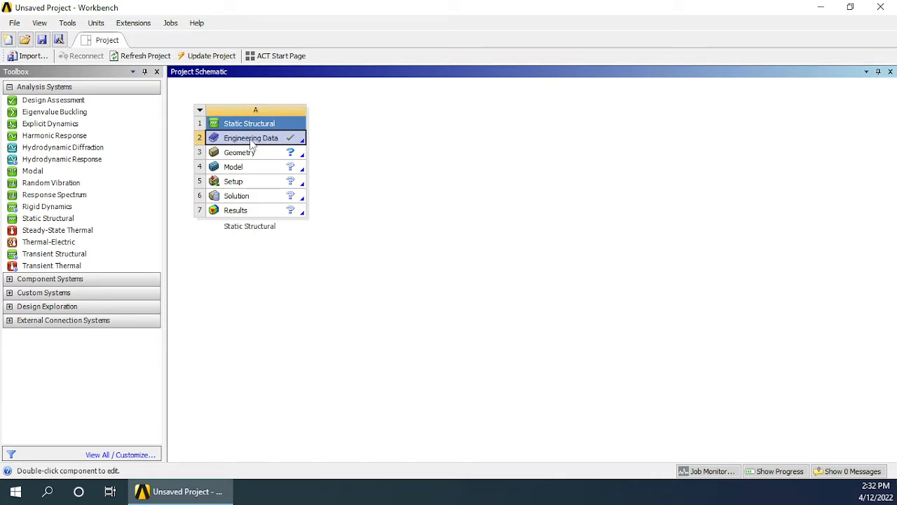
{"action": "right_click", "coordinate": [251, 137]}
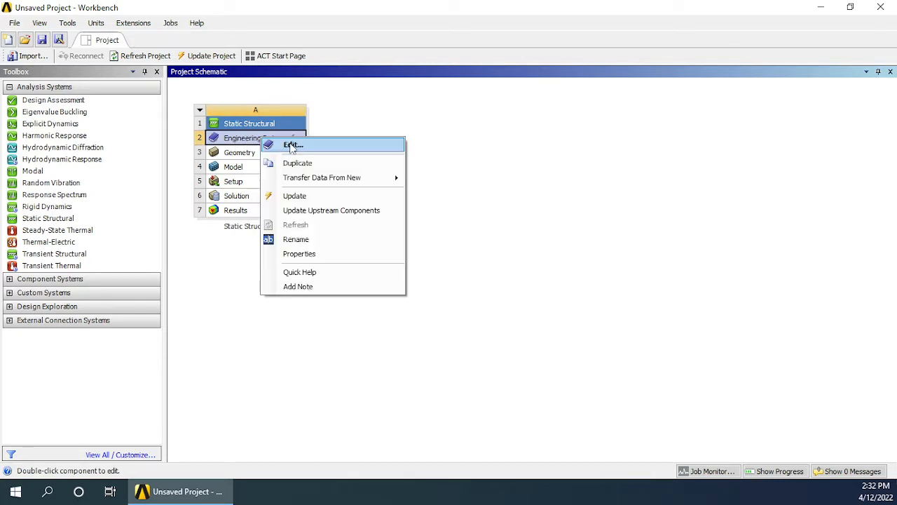
{"action": "left_click", "coordinate": [292, 145]}
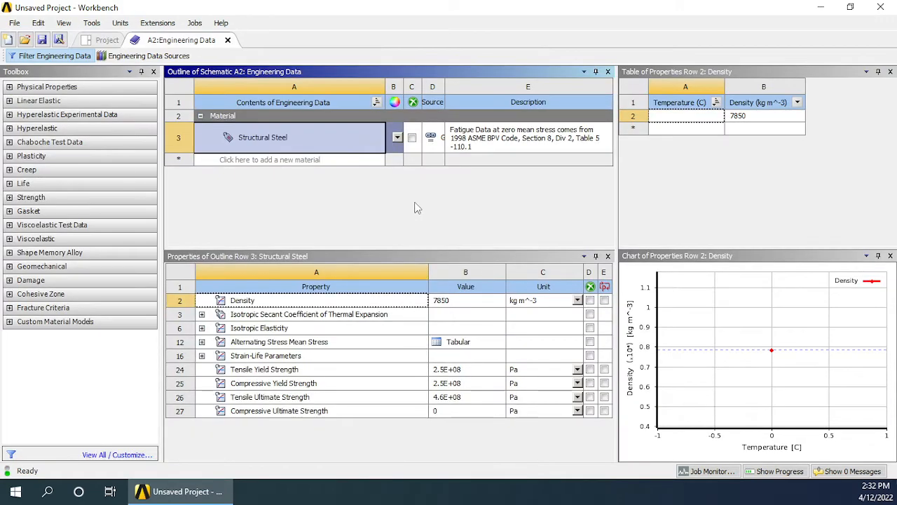
{"action": "mouse_move", "coordinate": [149, 55]}
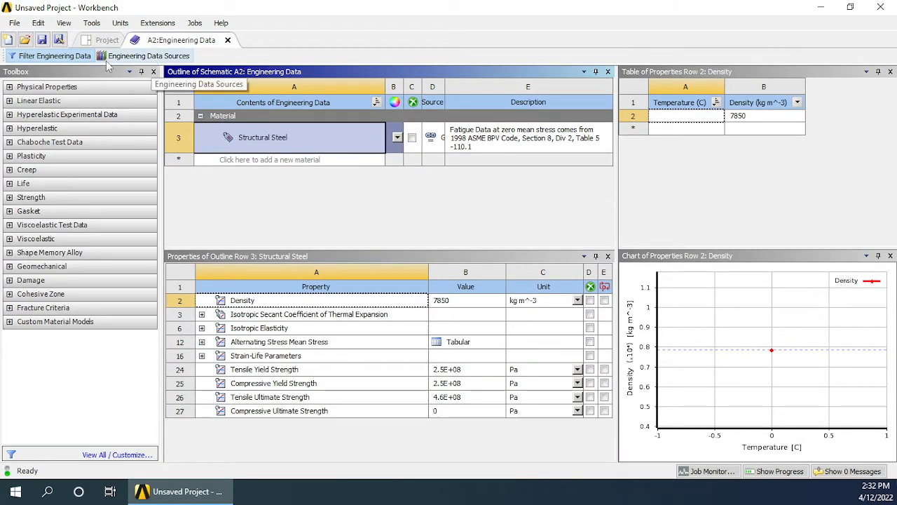
{"action": "left_click", "coordinate": [149, 55]}
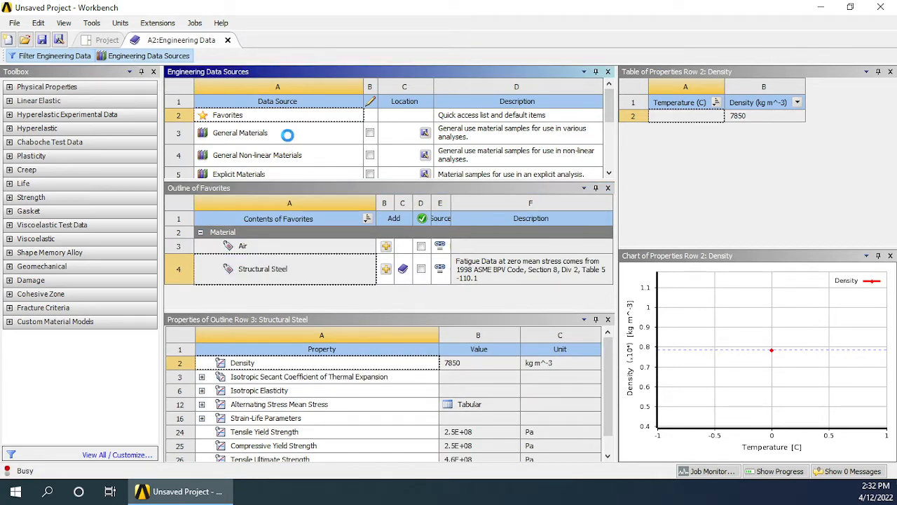
{"action": "left_click", "coordinate": [240, 132]}
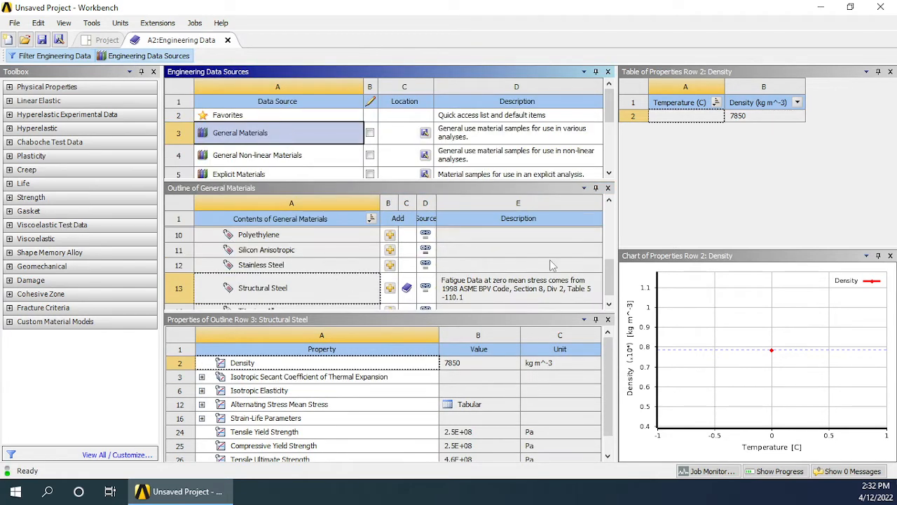
{"action": "left_click", "coordinate": [263, 288]}
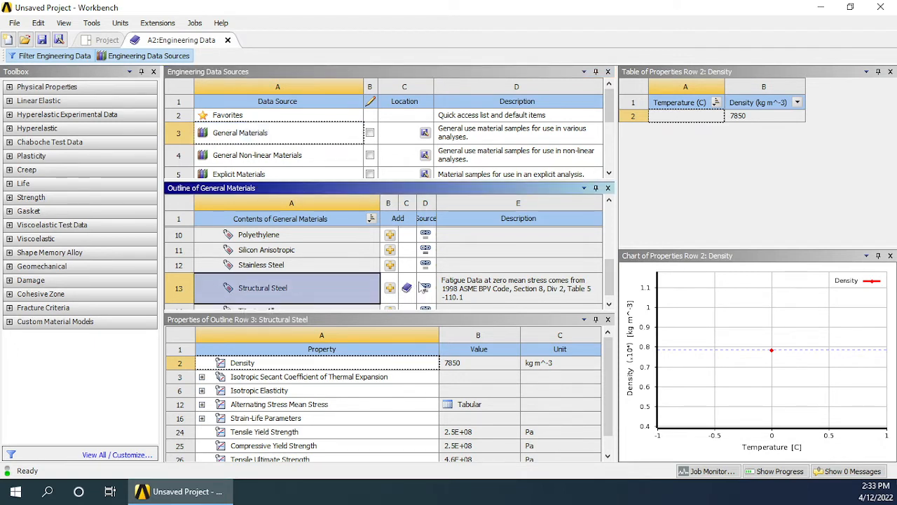
{"action": "mouse_move", "coordinate": [406, 287]}
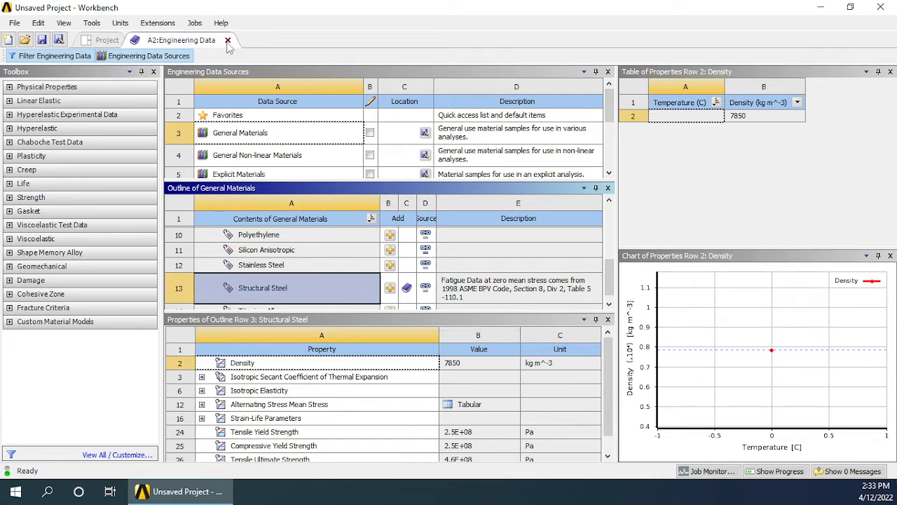
{"action": "left_click", "coordinate": [228, 40]}
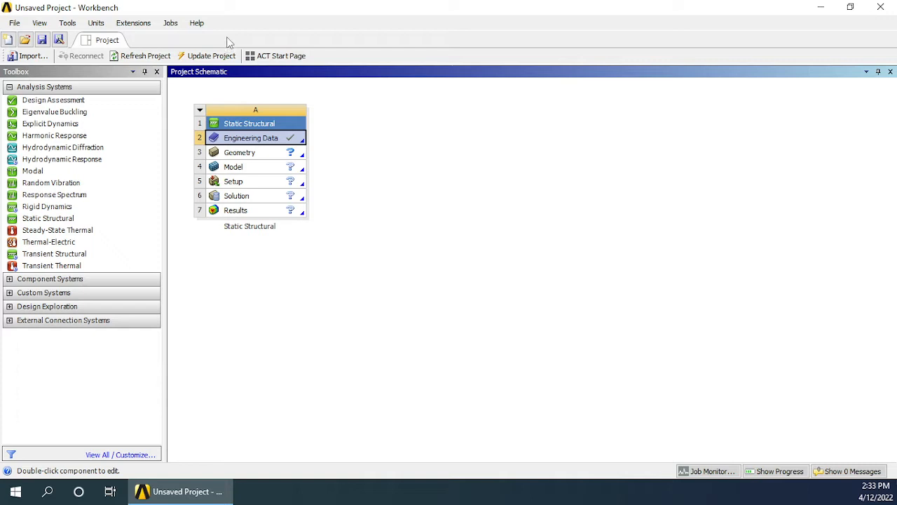
- Launch New SpaceClaim Geometry from the Static Structural system's Geometry cell
{"action": "left_click", "coordinate": [240, 152]}
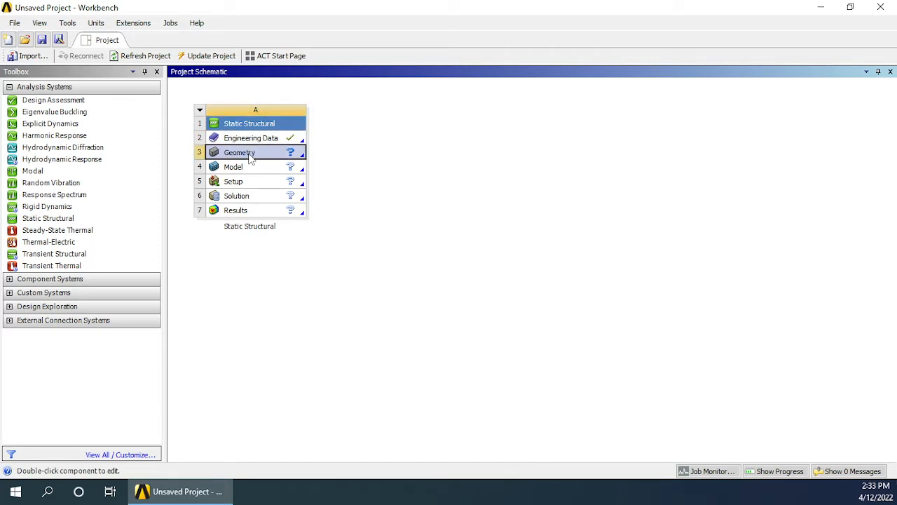
{"action": "right_click", "coordinate": [239, 152]}
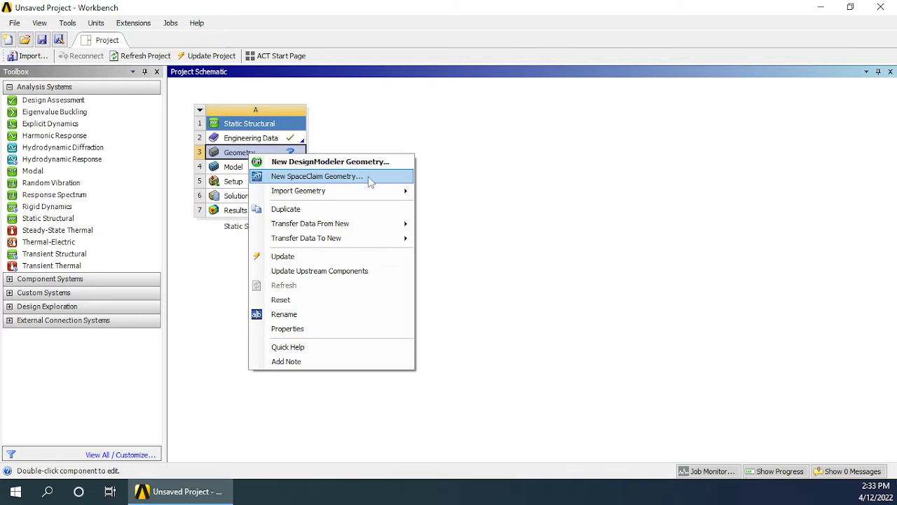
{"action": "left_click", "coordinate": [316, 176]}
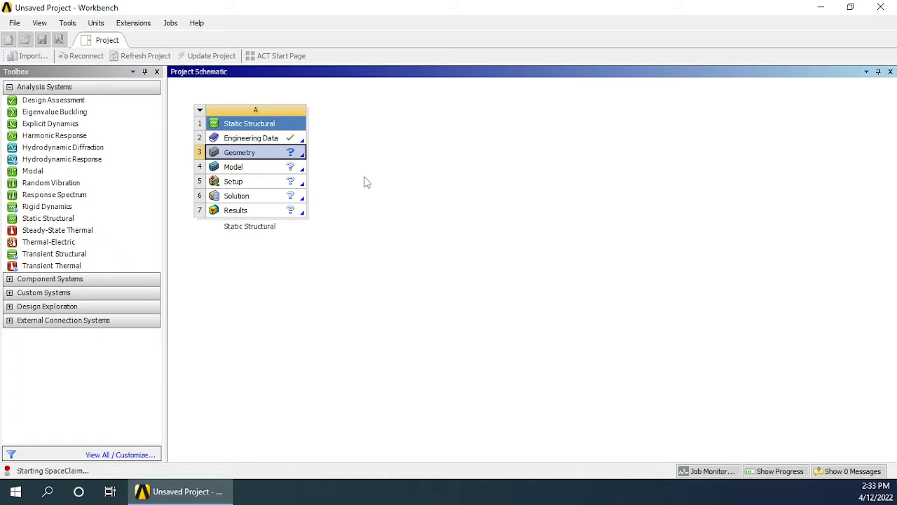
{"action": "double_click", "coordinate": [239, 152]}
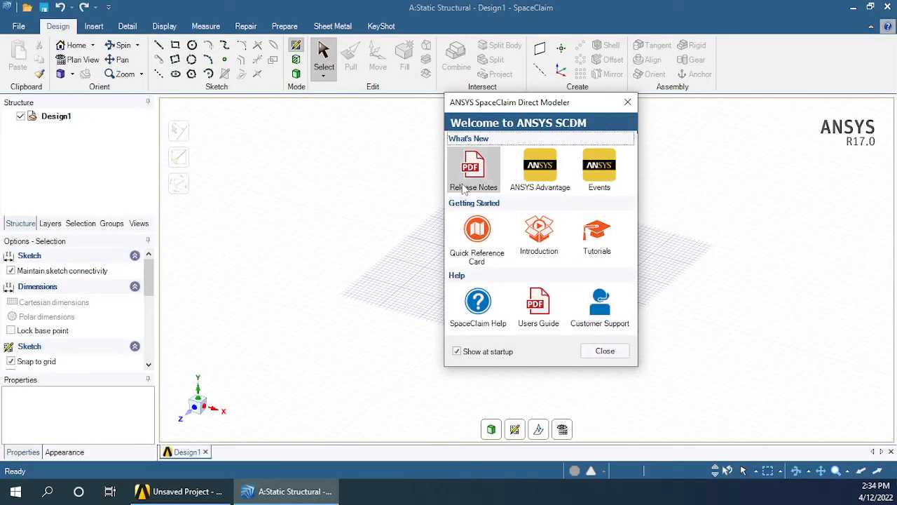
{"action": "mouse_move", "coordinate": [628, 126]}
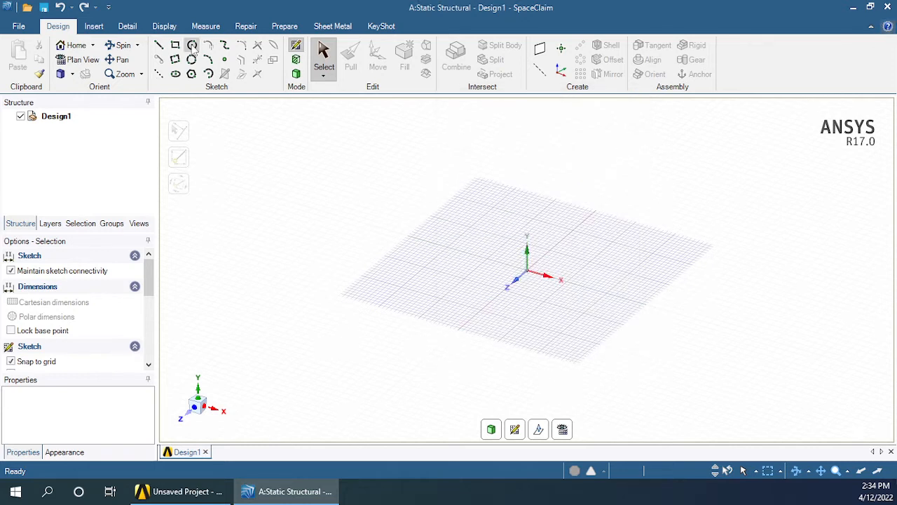
- Sketch a circle centred at the origin and convert it into a circular surface
{"action": "left_click", "coordinate": [191, 45]}
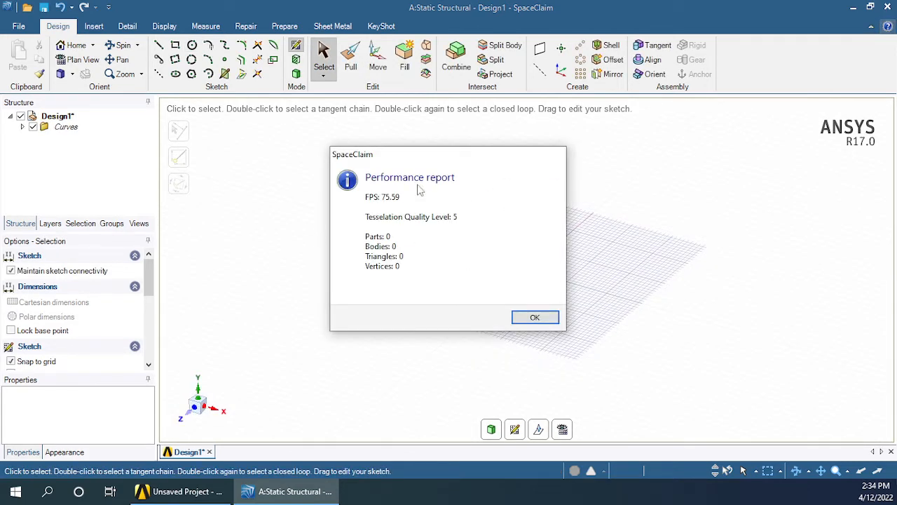
{"action": "left_click", "coordinate": [535, 317]}
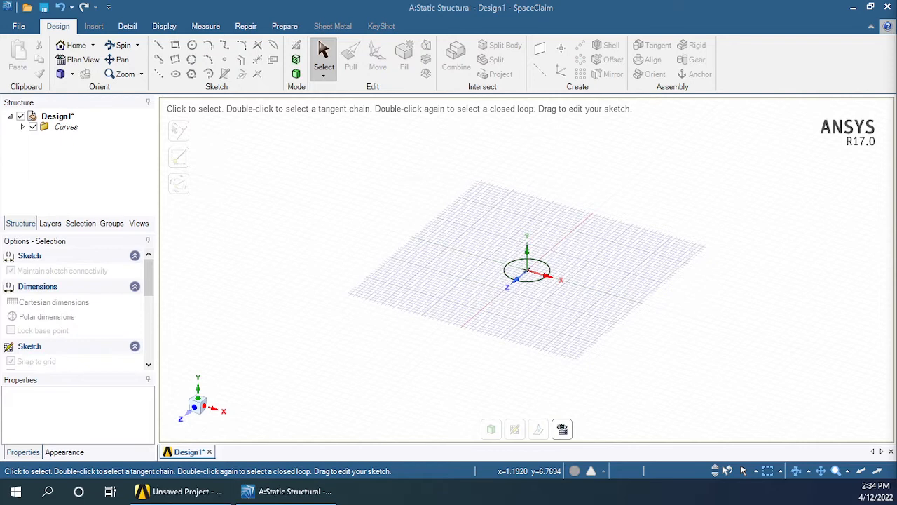
{"action": "mouse_move", "coordinate": [351, 60]}
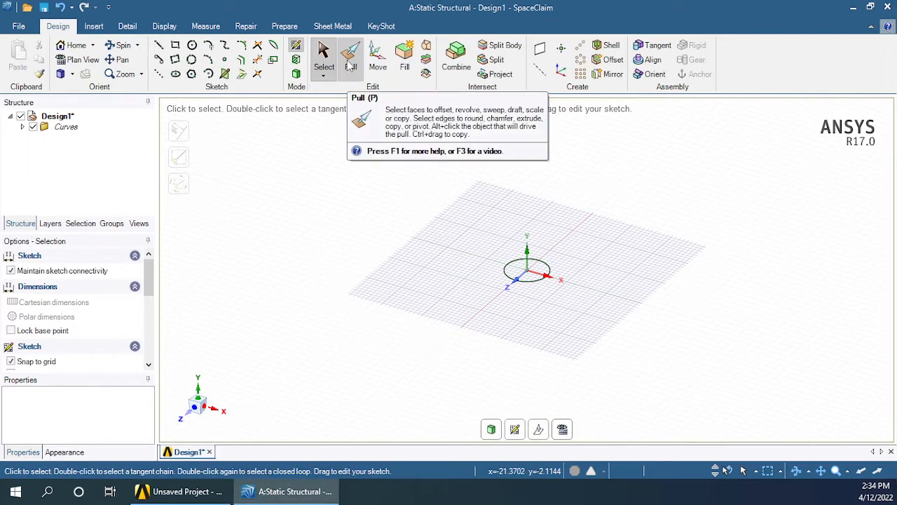
{"action": "left_click", "coordinate": [351, 56]}
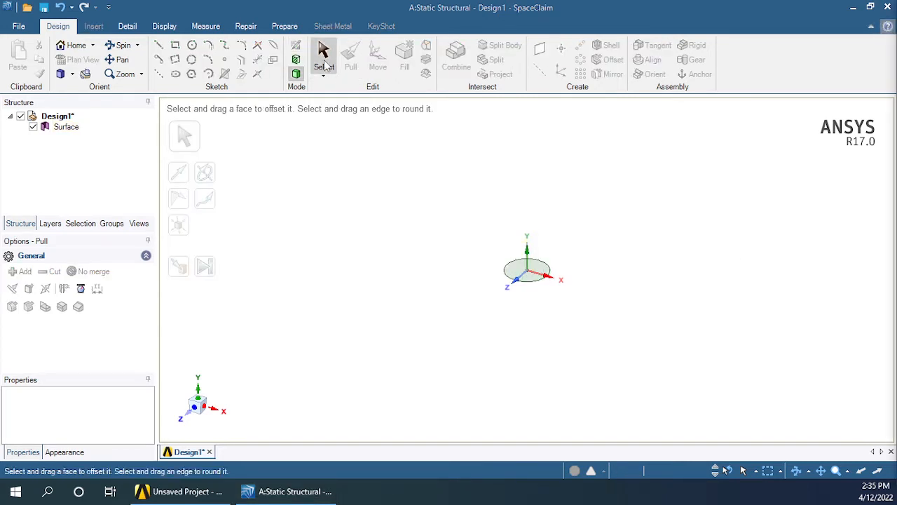
{"action": "left_click", "coordinate": [527, 272]}
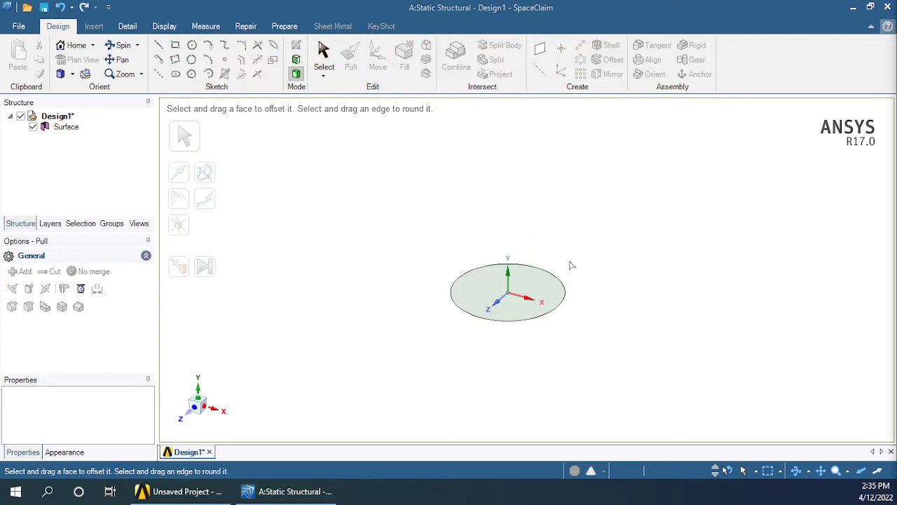
- Pull the circular surface upward into a solid cylinder 100 tall along Y
{"action": "left_click", "coordinate": [508, 292]}
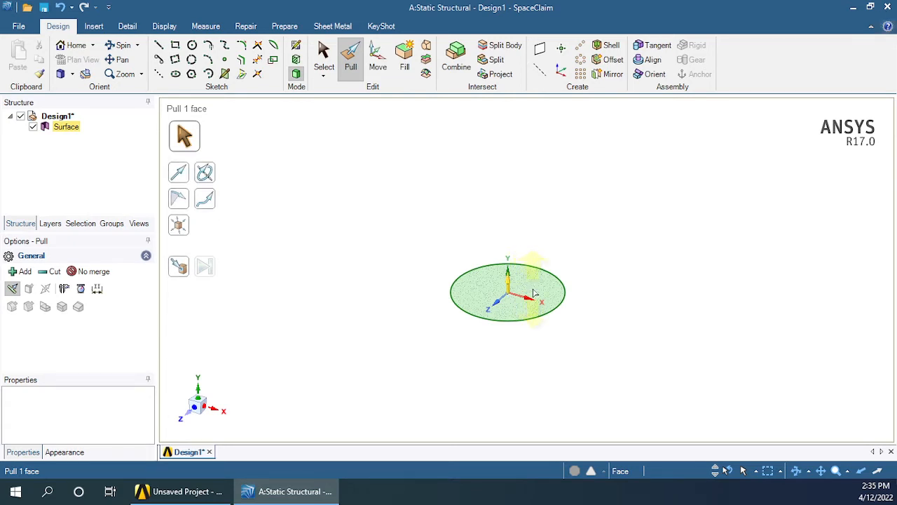
{"action": "left_click_drag", "start_coordinate": [507, 266], "coordinate": [519, 168]}
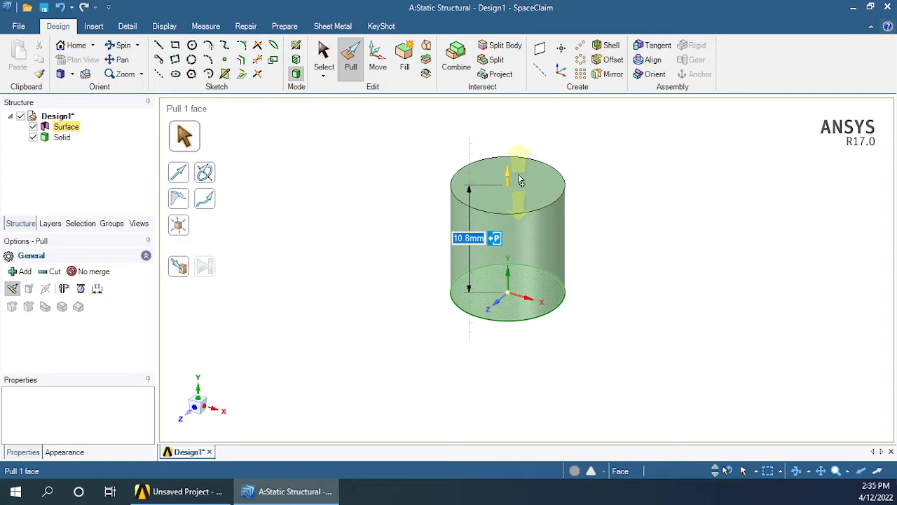
{"action": "left_click_drag", "start_coordinate": [507, 175], "coordinate": [507, 147]}
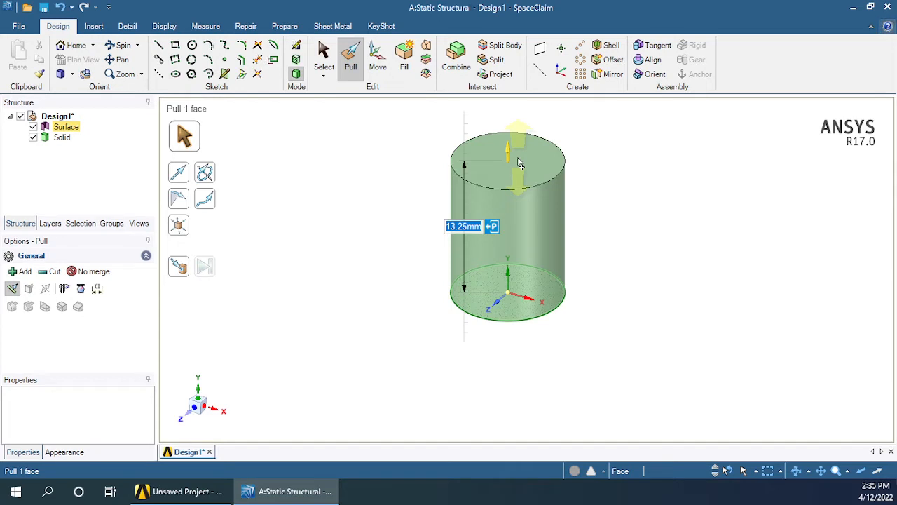
{"action": "type", "text": "100"}
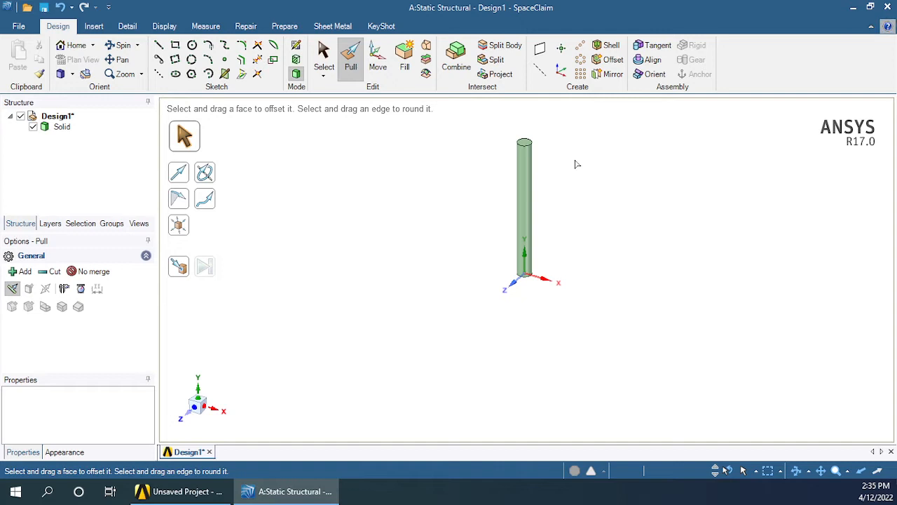
{"action": "left_click", "coordinate": [323, 58]}
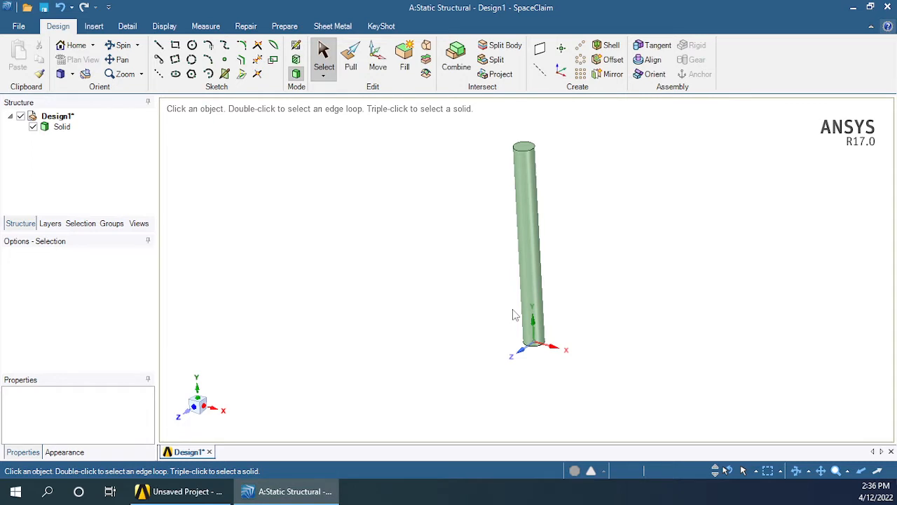
{"action": "left_click", "coordinate": [529, 245]}
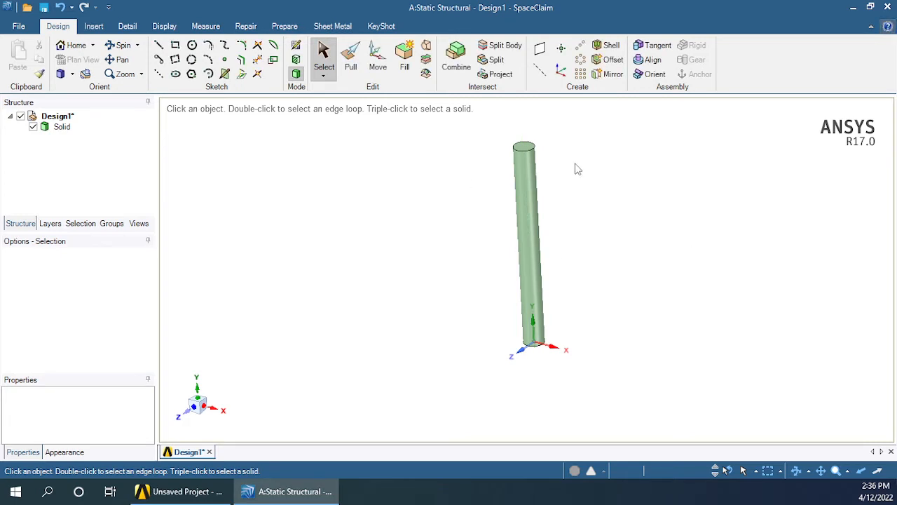
{"action": "mouse_move", "coordinate": [767, 106]}
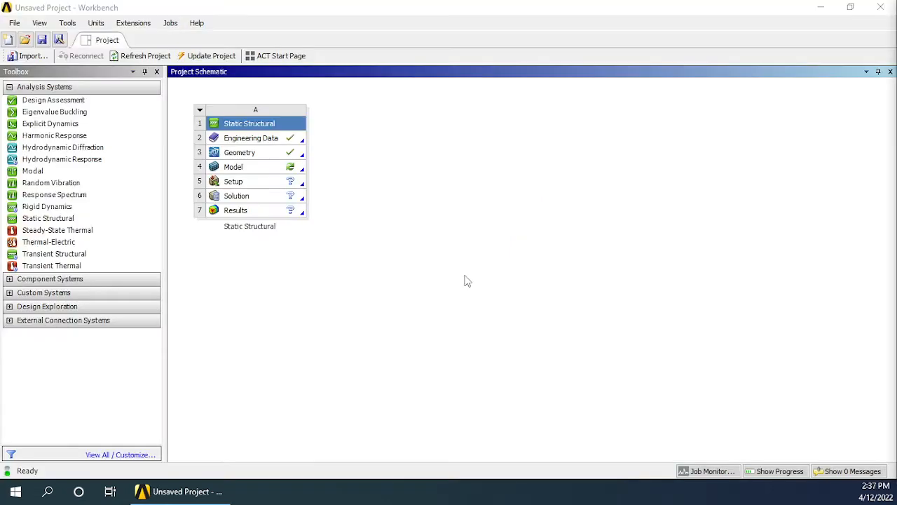
{"action": "mouse_move", "coordinate": [206, 279]}
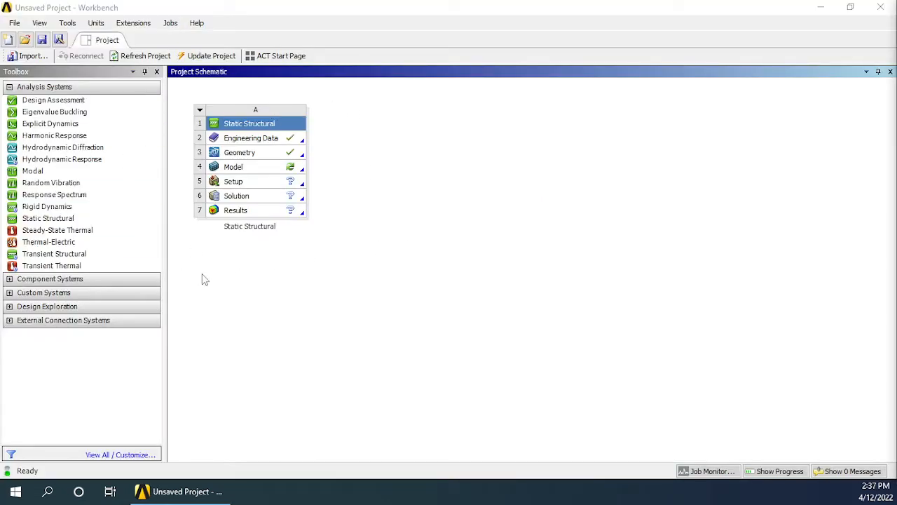
{"action": "mouse_move", "coordinate": [292, 114]}
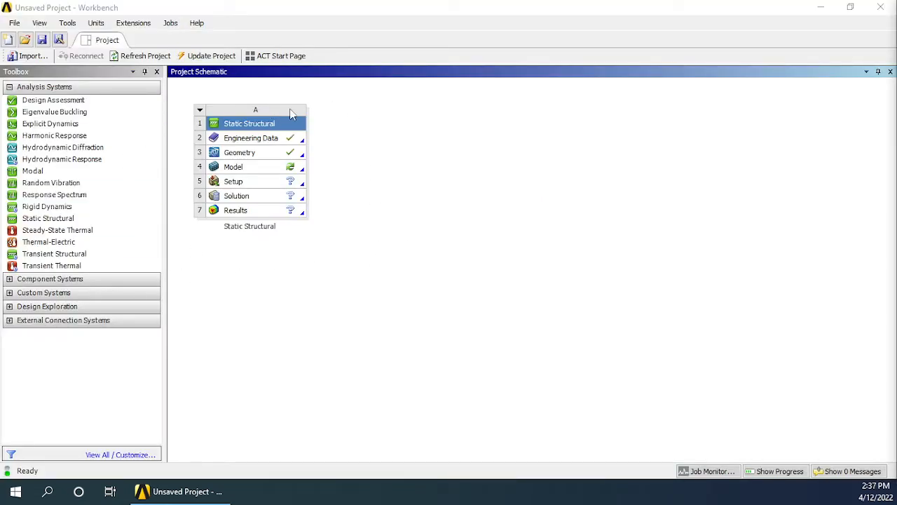
{"action": "mouse_move", "coordinate": [244, 157]}
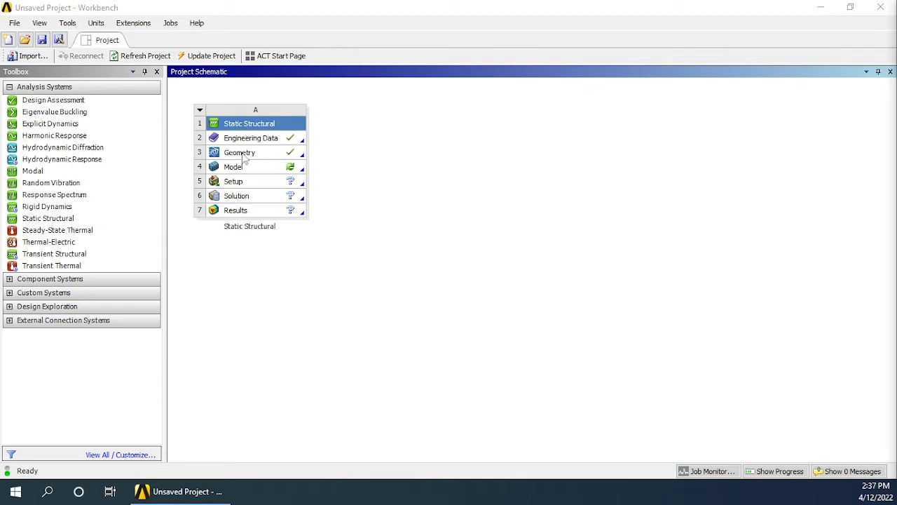
{"action": "mouse_move", "coordinate": [305, 153]}
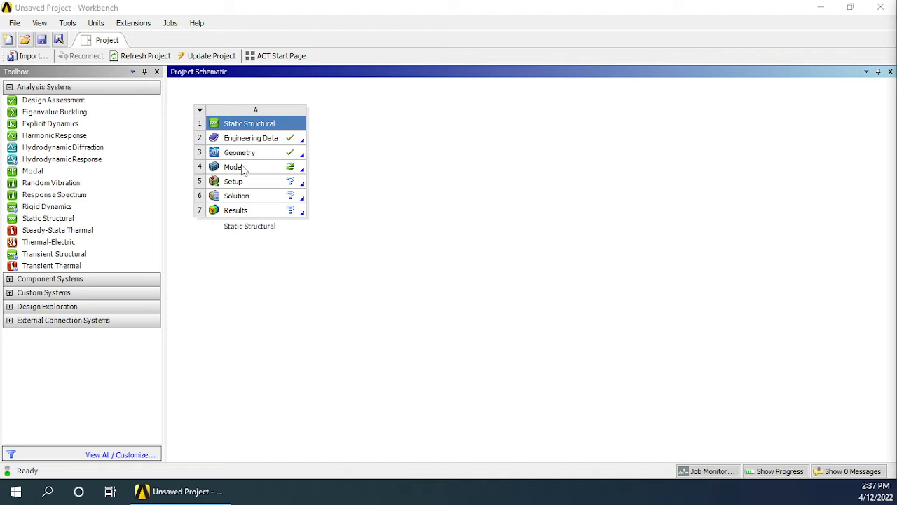
- Run Update on the Model cell to bring in the cylinder geometry
{"action": "left_click", "coordinate": [234, 166]}
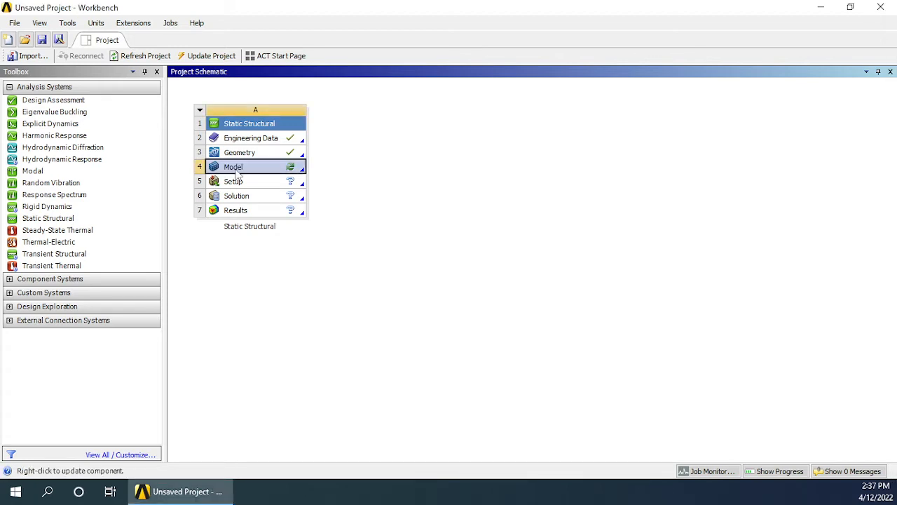
{"action": "right_click", "coordinate": [233, 166]}
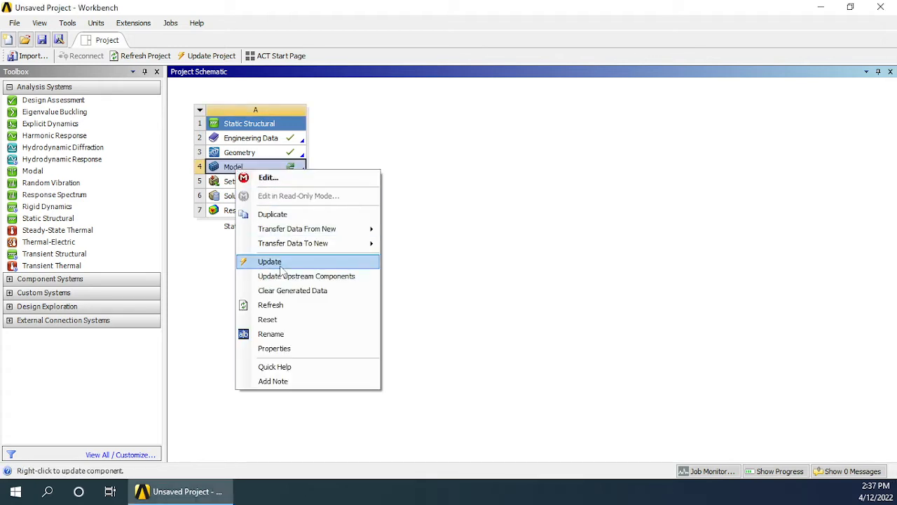
{"action": "left_click", "coordinate": [270, 262]}
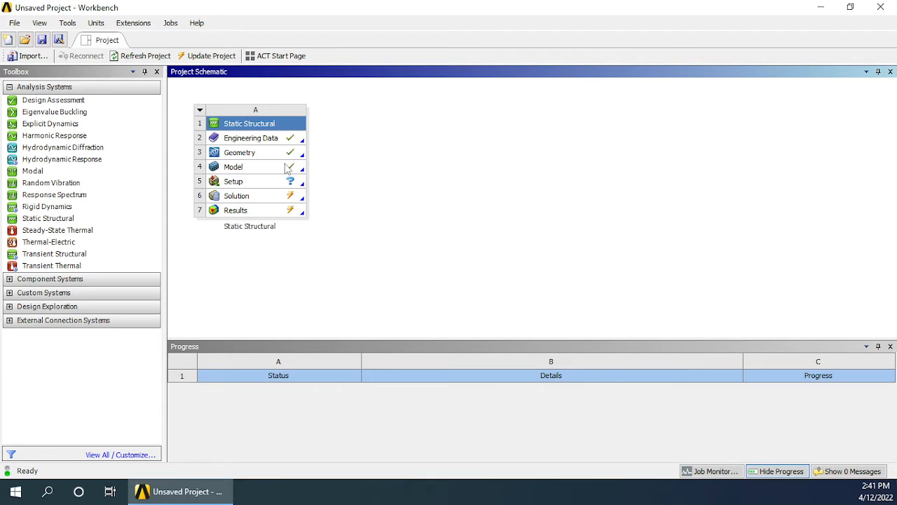
{"action": "mouse_move", "coordinate": [273, 175]}
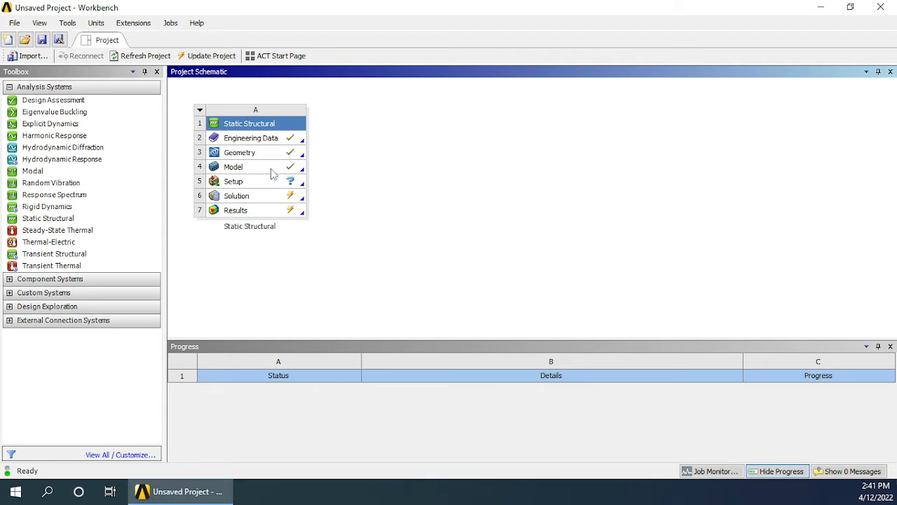
- Edit the Model in ANSYS Mechanical and view the cylinder's Geometry details
{"action": "right_click", "coordinate": [232, 166]}
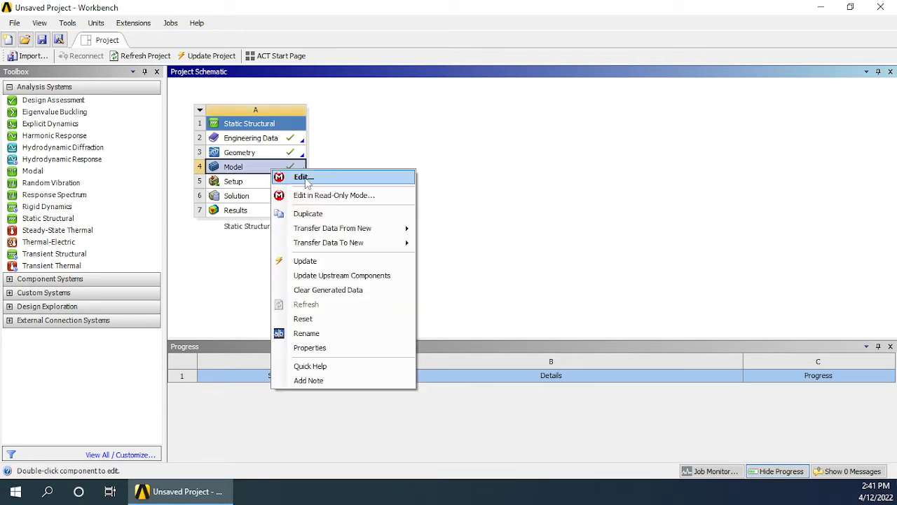
{"action": "left_click", "coordinate": [303, 176]}
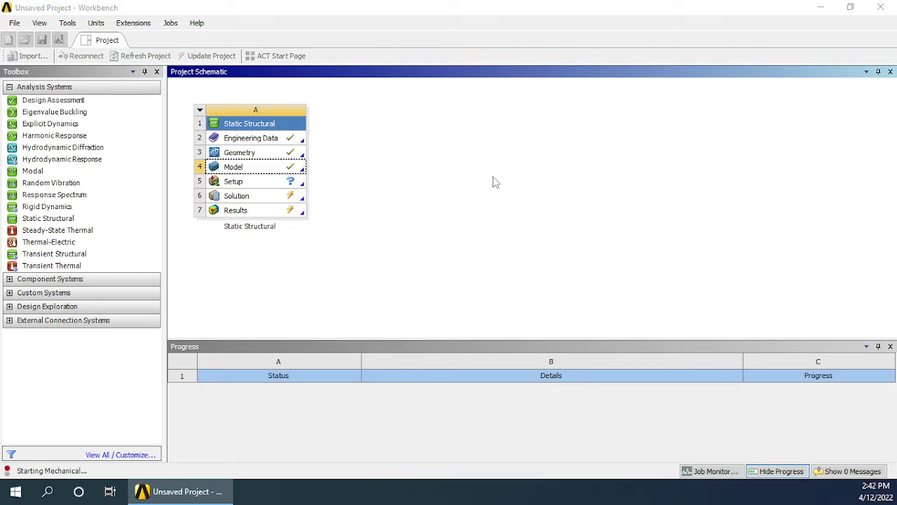
{"action": "mouse_move", "coordinate": [488, 253]}
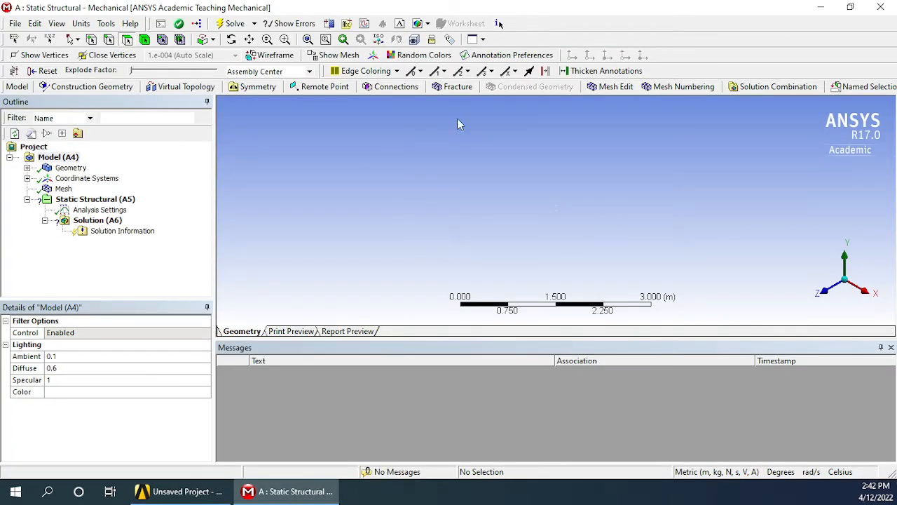
{"action": "mouse_move", "coordinate": [497, 213]}
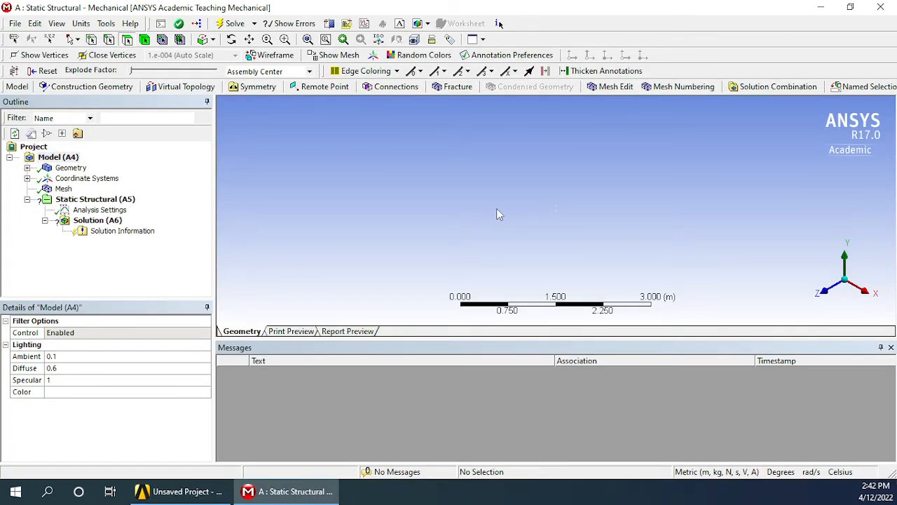
{"action": "mouse_move", "coordinate": [641, 212]}
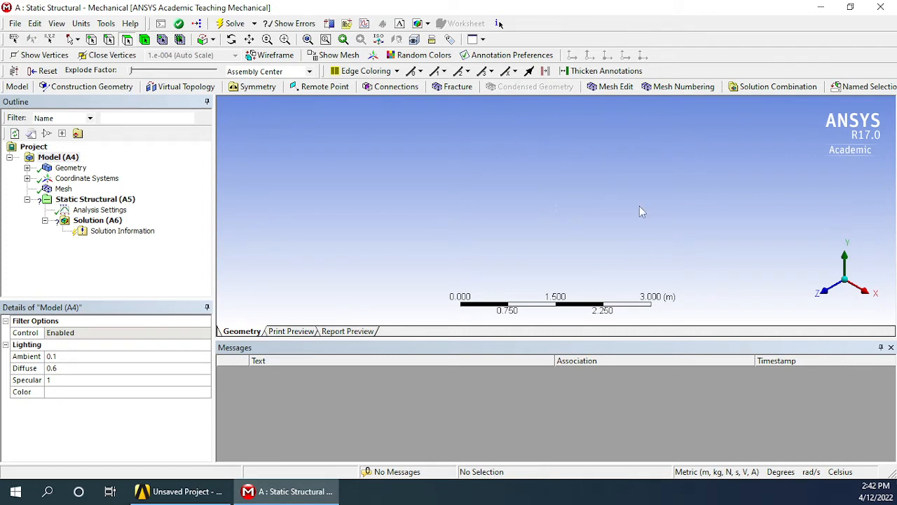
{"action": "mouse_move", "coordinate": [594, 285]}
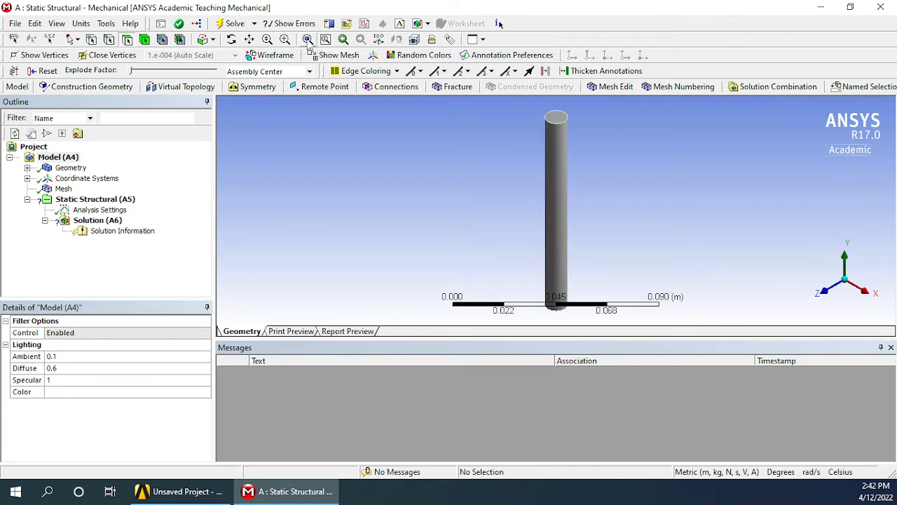
{"action": "mouse_move", "coordinate": [622, 271]}
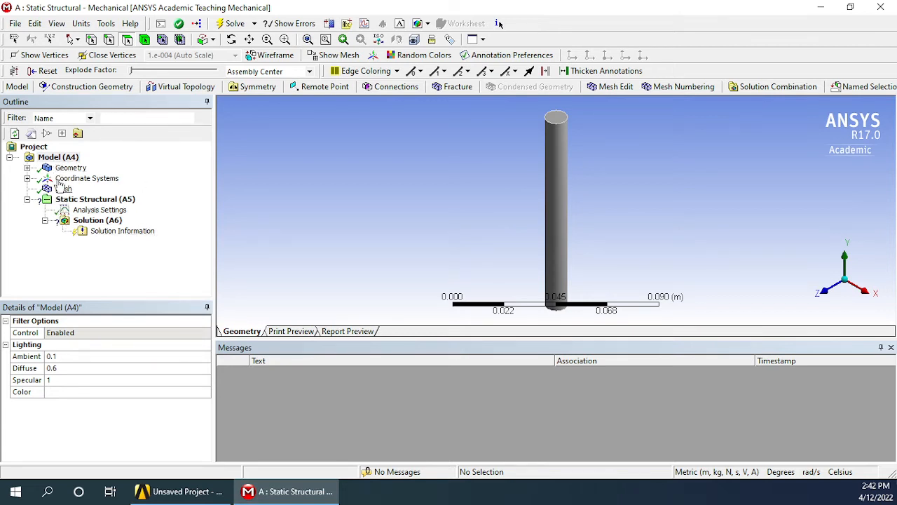
{"action": "left_click", "coordinate": [70, 168]}
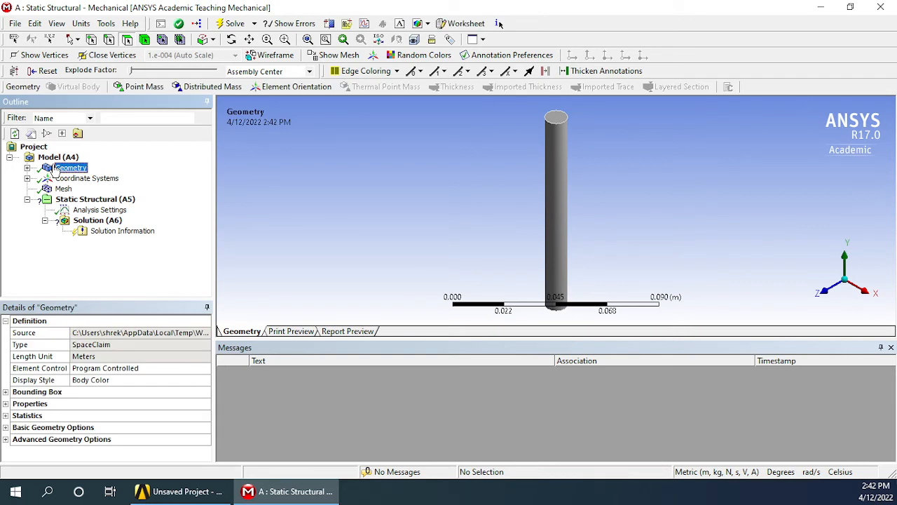
- Set the mesh Sizing Relevance Center to Medium and regenerate the finer mesh
{"action": "left_click", "coordinate": [63, 189]}
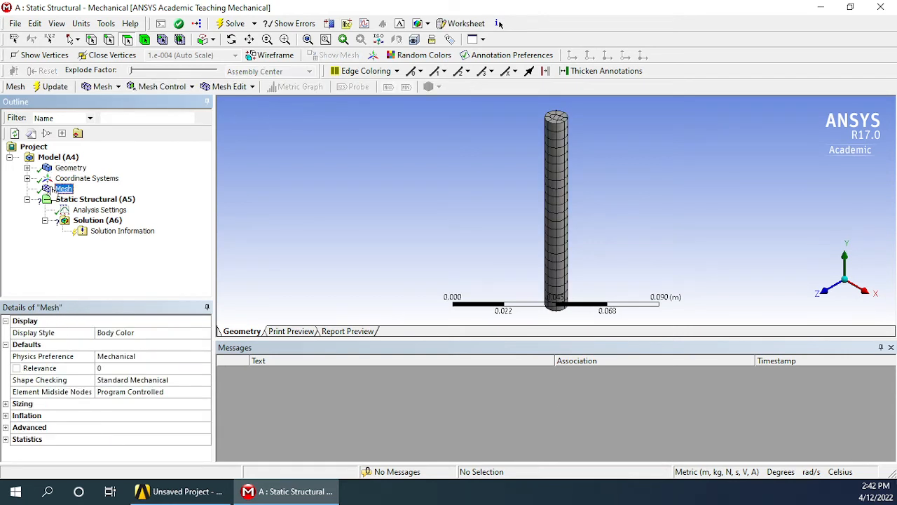
{"action": "left_click", "coordinate": [63, 188]}
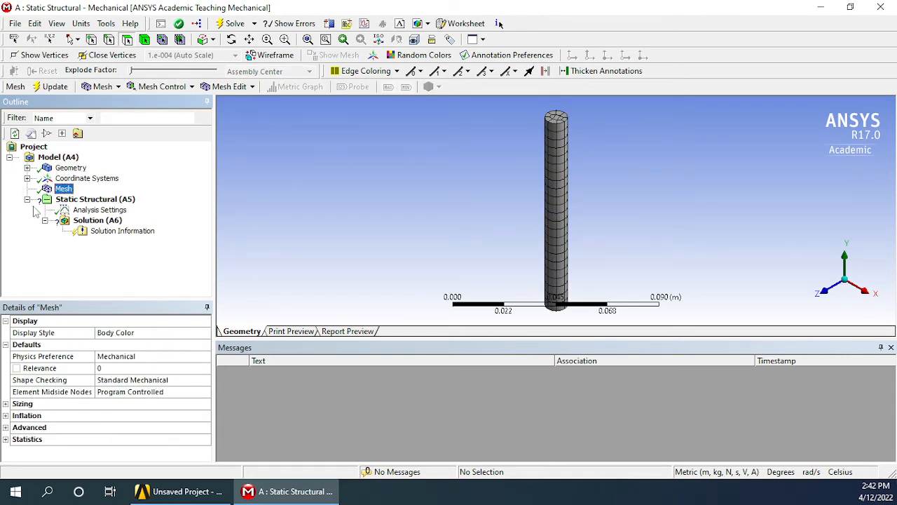
{"action": "left_click", "coordinate": [7, 403]}
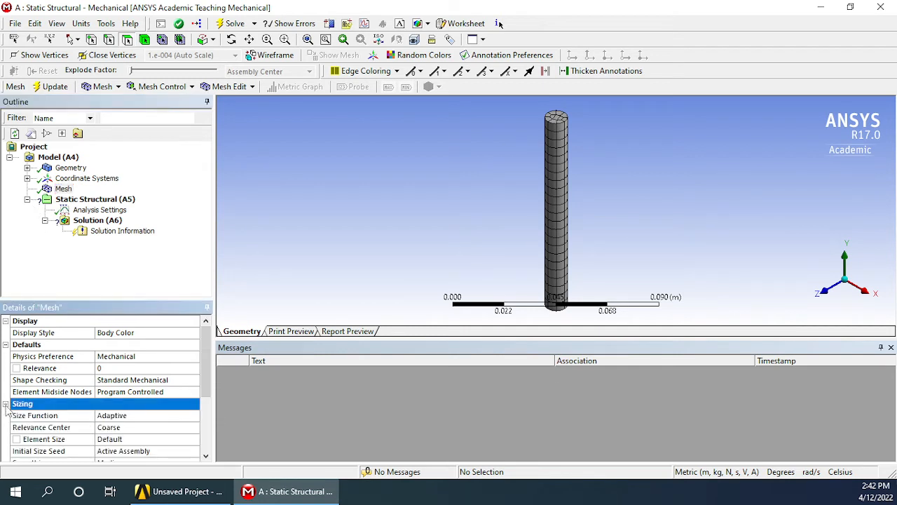
{"action": "left_click", "coordinate": [52, 426]}
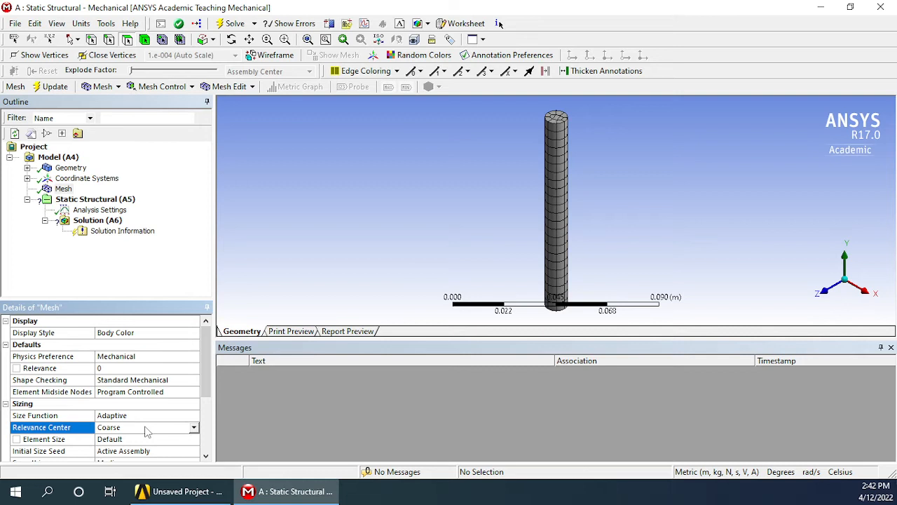
{"action": "left_click", "coordinate": [194, 427]}
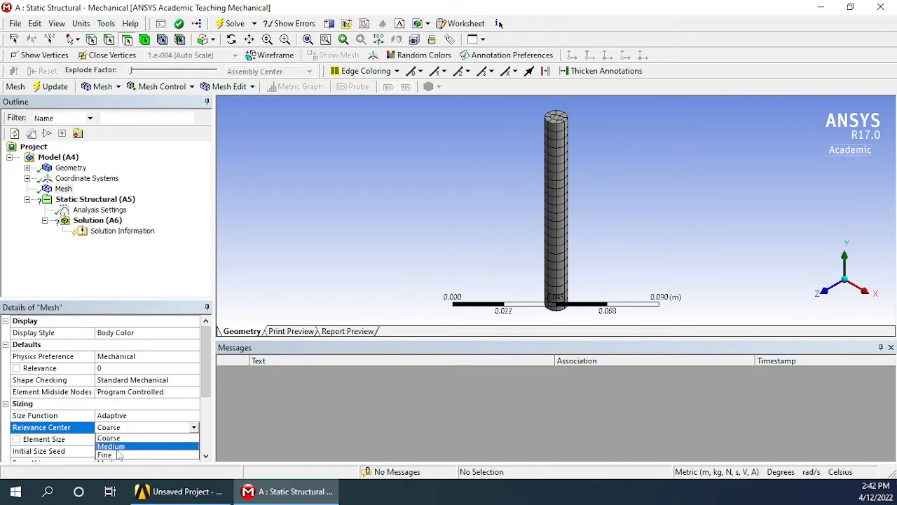
{"action": "left_click", "coordinate": [111, 445]}
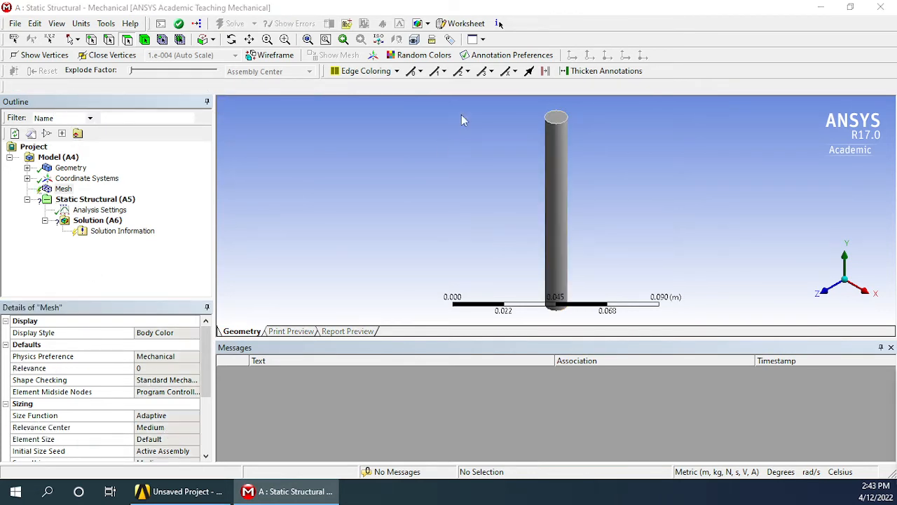
{"action": "left_click", "coordinate": [63, 189]}
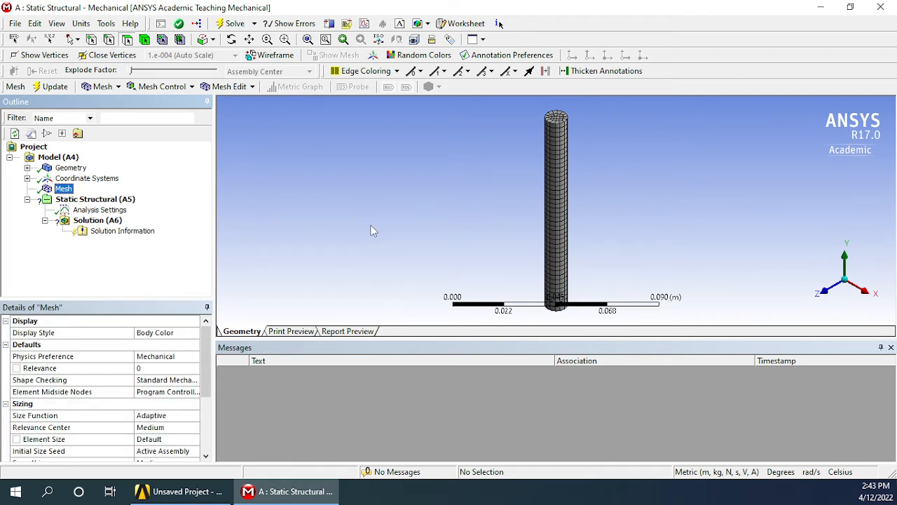
{"action": "left_click", "coordinate": [95, 199]}
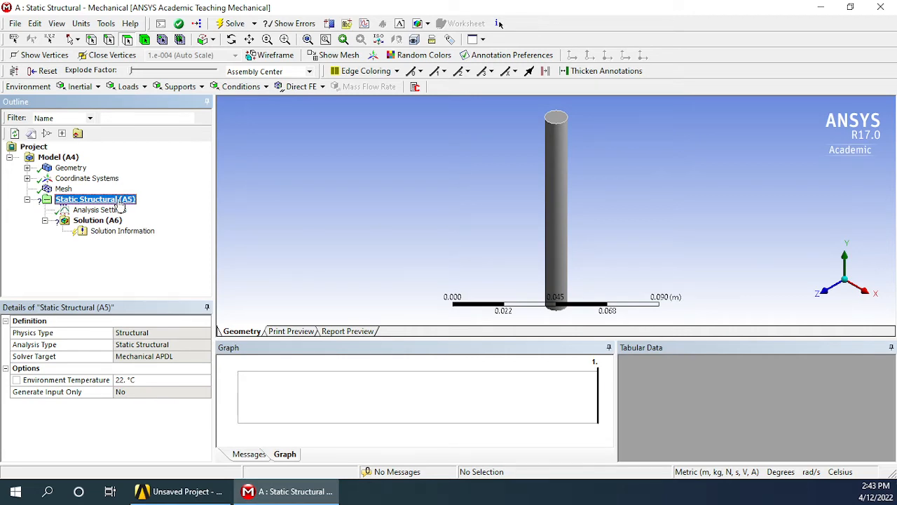
- Insert a Fixed Support and apply it to the cylinder's bottom face
{"action": "right_click", "coordinate": [95, 199]}
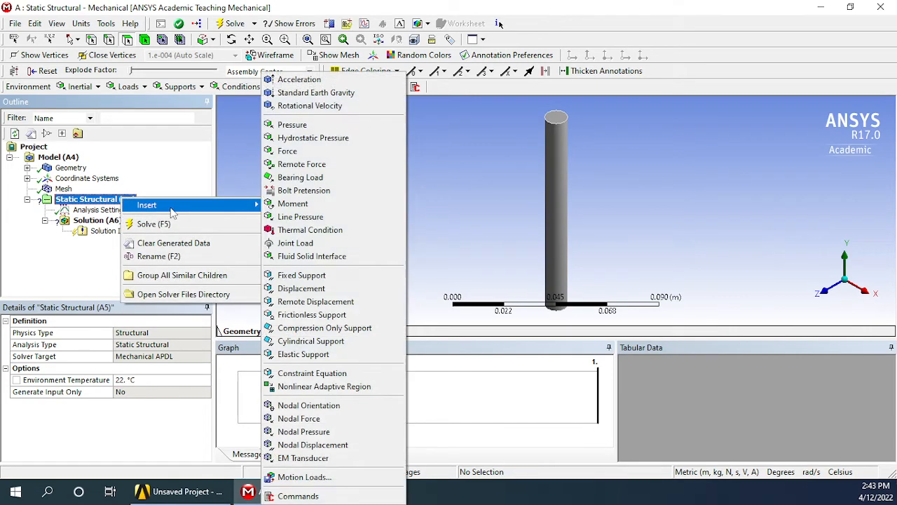
{"action": "mouse_move", "coordinate": [302, 275]}
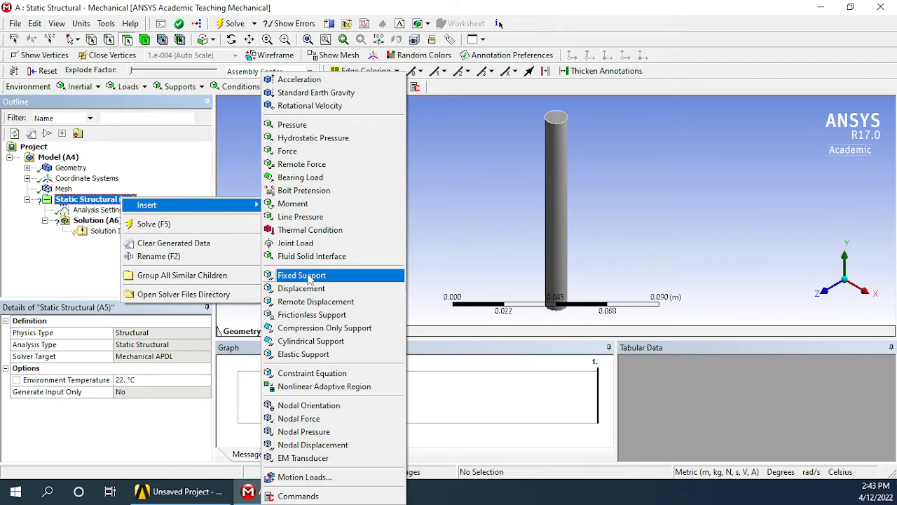
{"action": "left_click", "coordinate": [301, 275]}
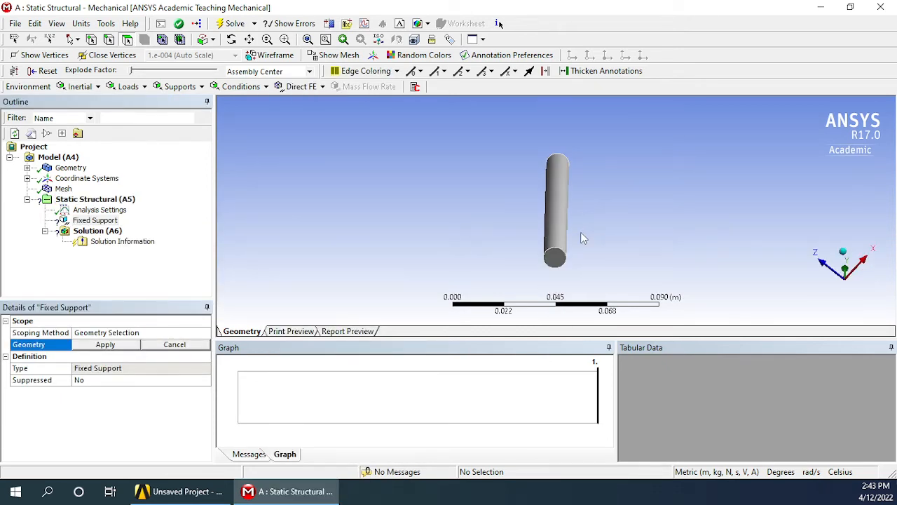
{"action": "left_click", "coordinate": [555, 258]}
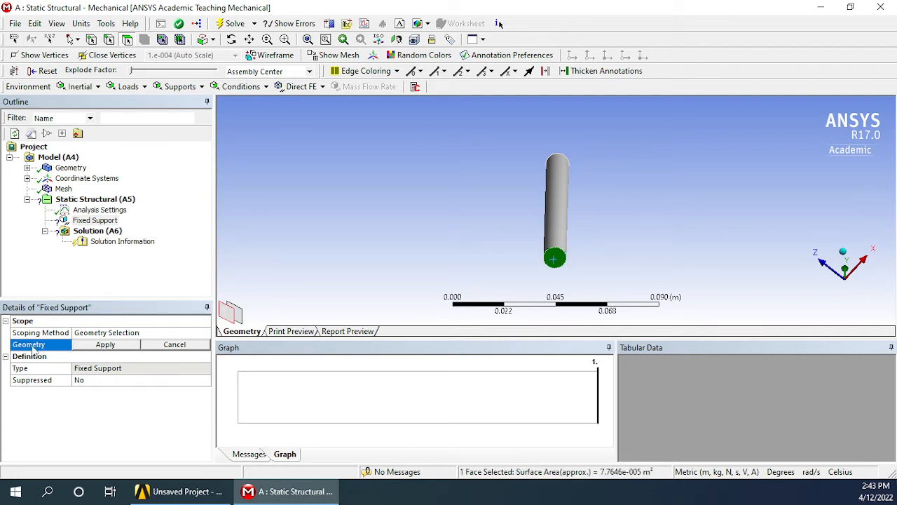
{"action": "left_click", "coordinate": [105, 345]}
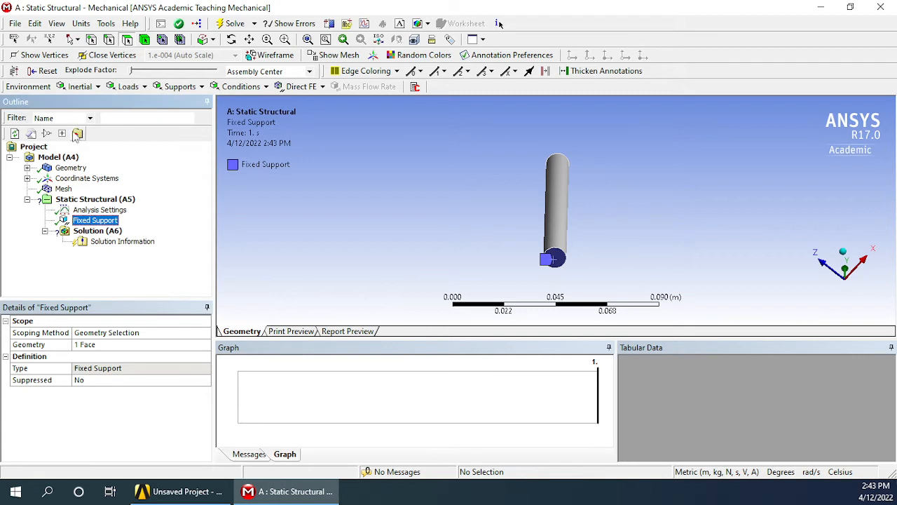
{"action": "mouse_move", "coordinate": [207, 175]}
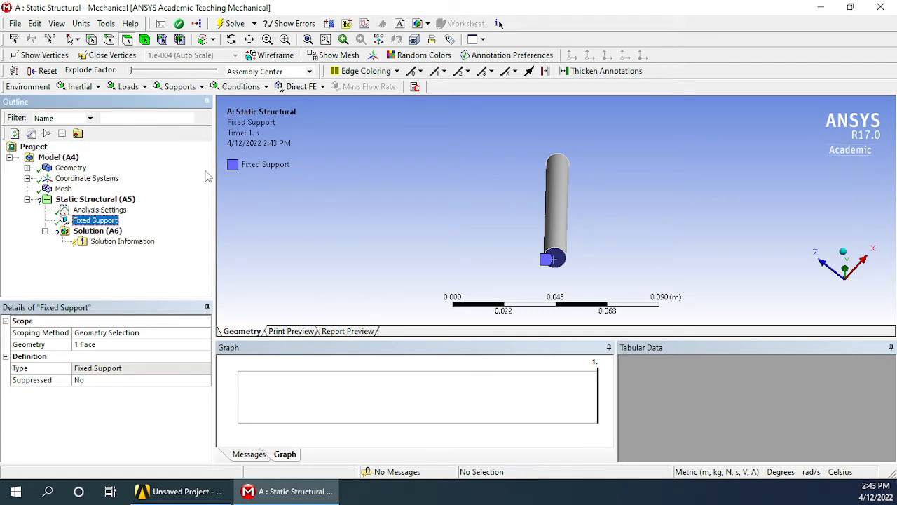
{"action": "mouse_move", "coordinate": [536, 242]}
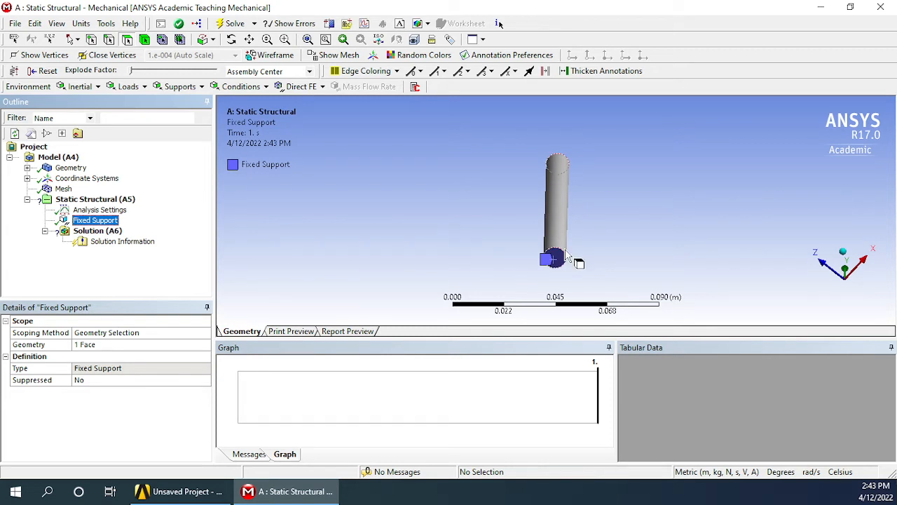
- Insert a Force on the top face, defined by components with X = 10000 N
{"action": "right_click", "coordinate": [95, 199]}
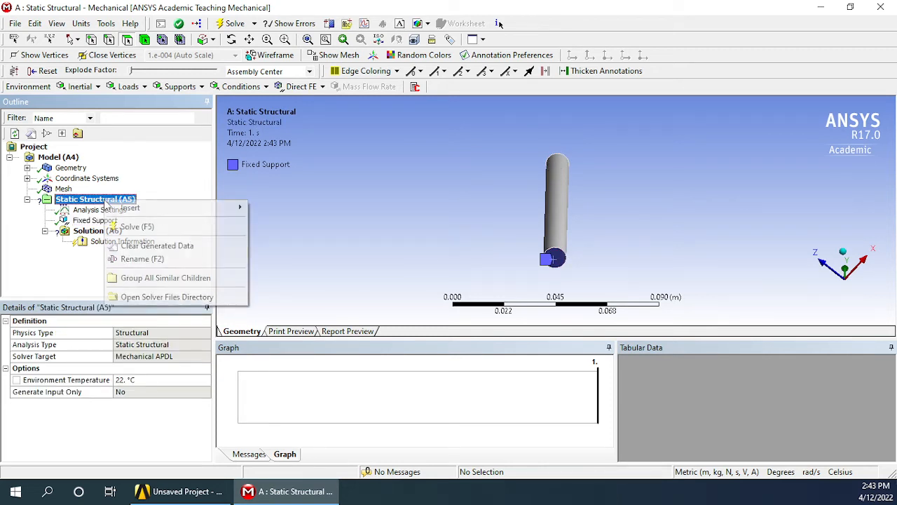
{"action": "mouse_move", "coordinate": [131, 207]}
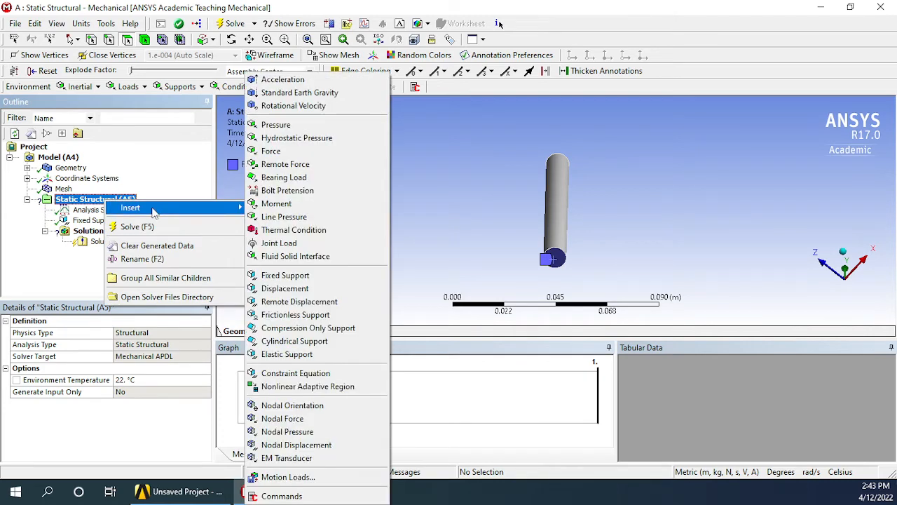
{"action": "left_click", "coordinate": [270, 150]}
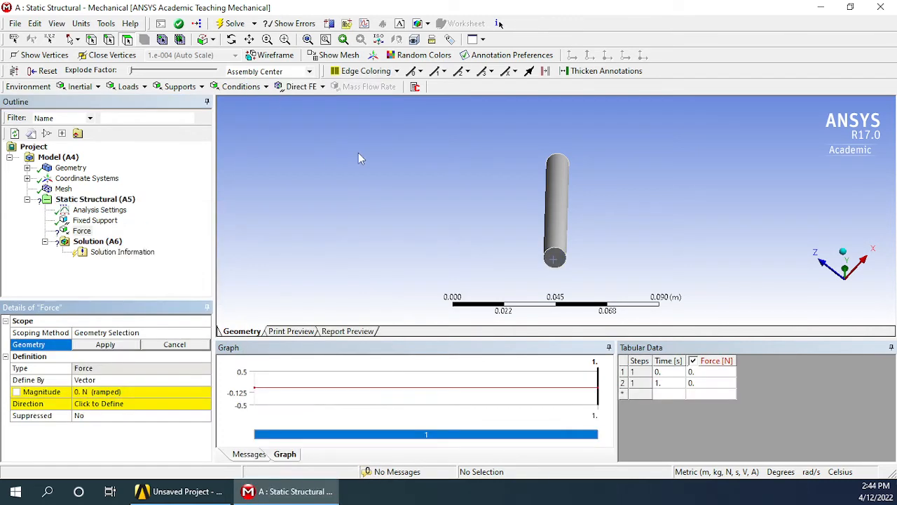
{"action": "mouse_move", "coordinate": [566, 154]}
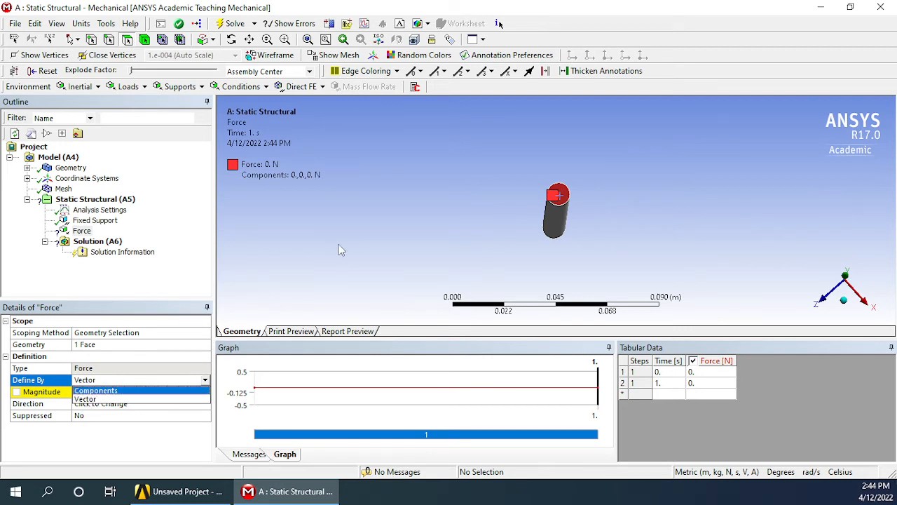
{"action": "left_click", "coordinate": [85, 398]}
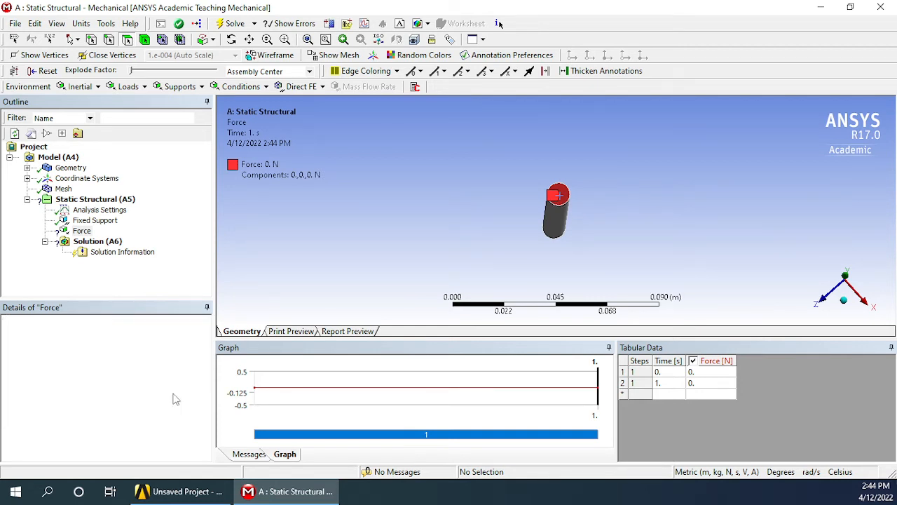
{"action": "left_click", "coordinate": [82, 230]}
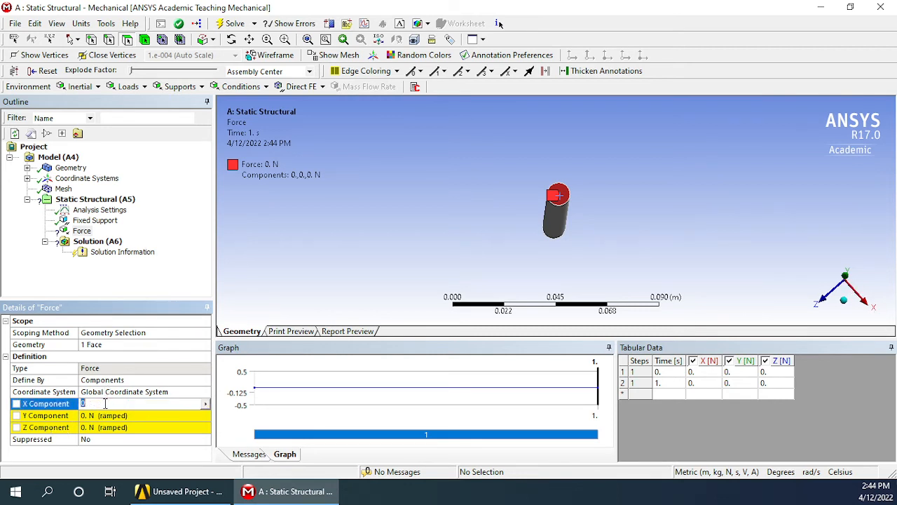
{"action": "type", "text": "10000 N (ramped"}
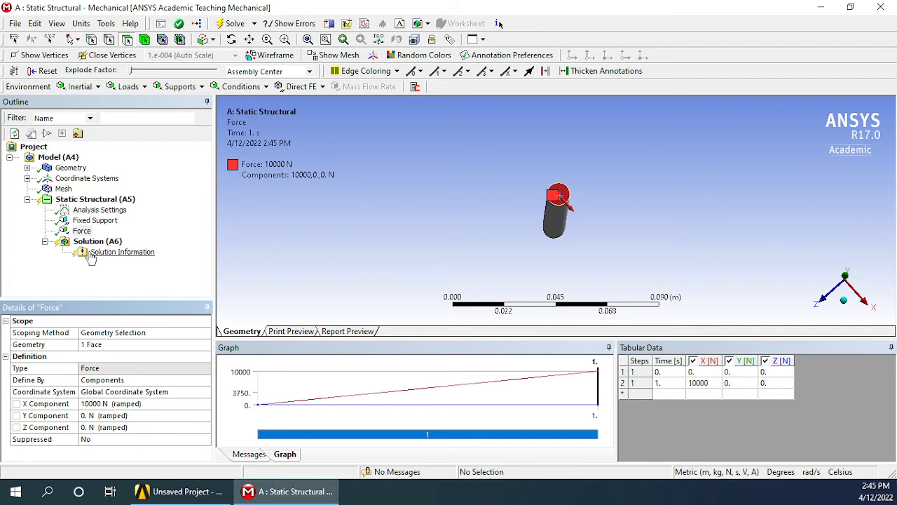
- Insert Total Deformation, Equivalent Strain and Equivalent Stress results under Solution (A6)
{"action": "left_click", "coordinate": [95, 220]}
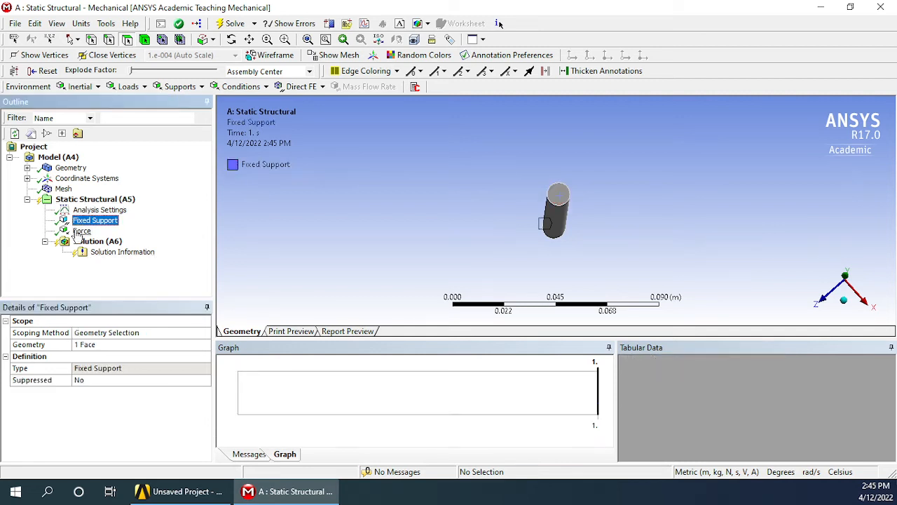
{"action": "left_click", "coordinate": [82, 231]}
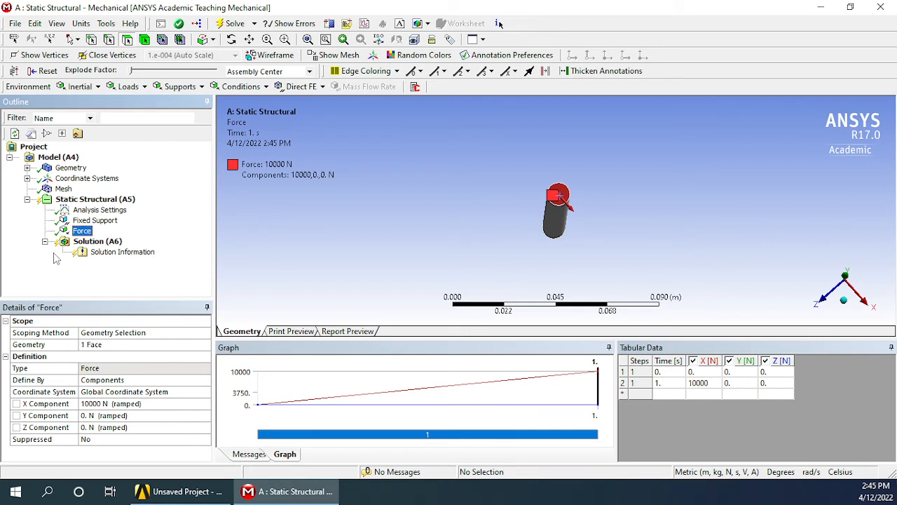
{"action": "mouse_move", "coordinate": [55, 258]}
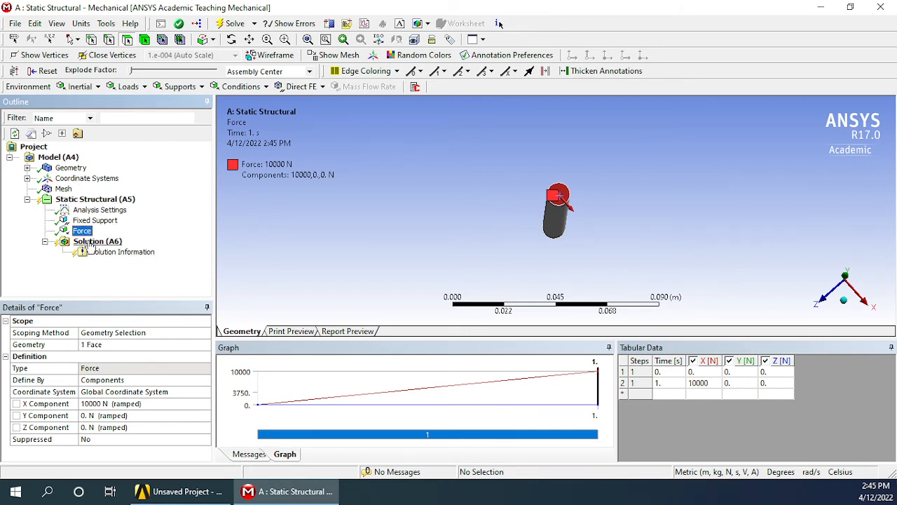
{"action": "left_click", "coordinate": [98, 241]}
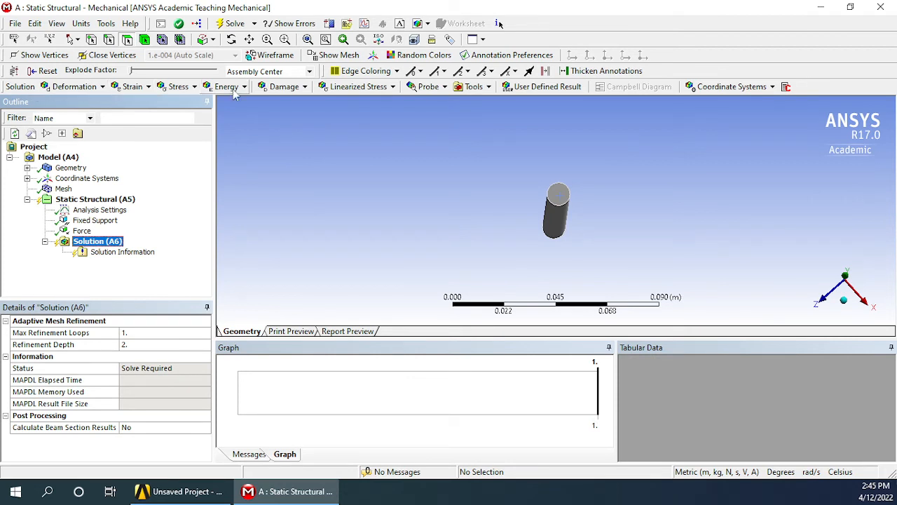
{"action": "mouse_move", "coordinate": [281, 86]}
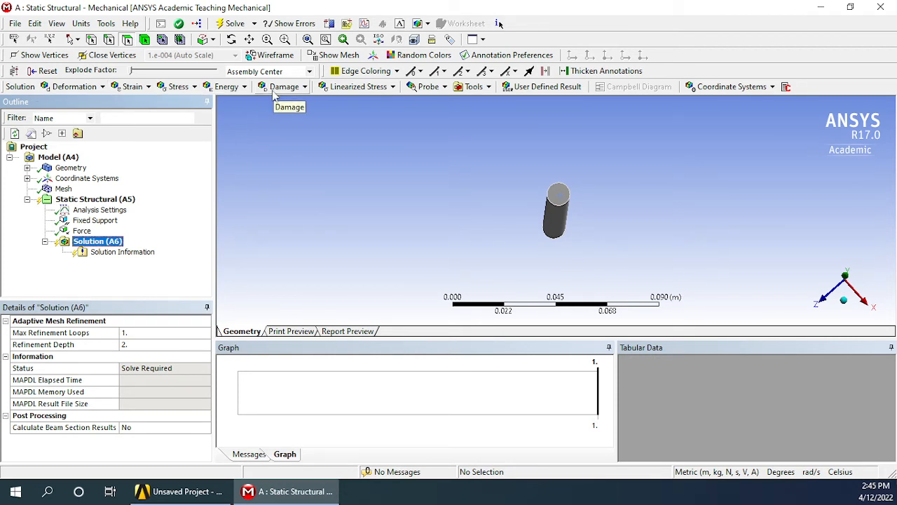
{"action": "mouse_move", "coordinate": [87, 110]}
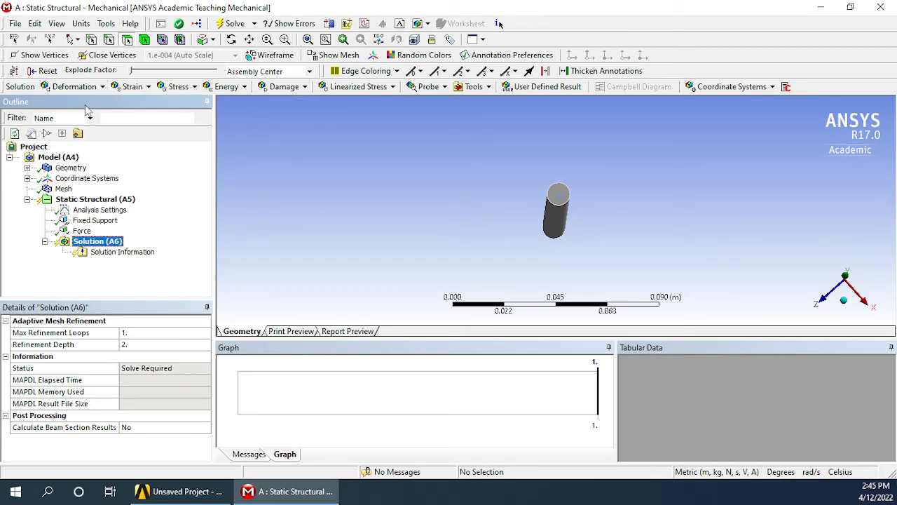
{"action": "mouse_move", "coordinate": [250, 245]}
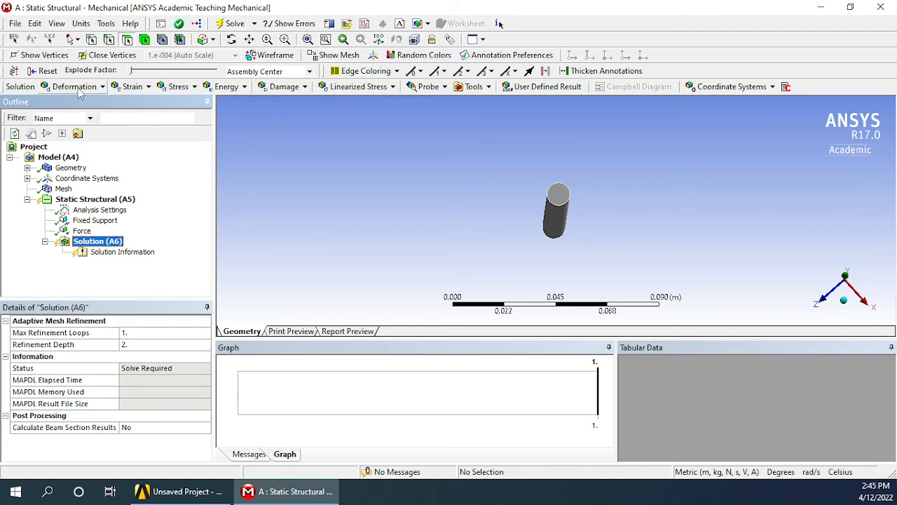
{"action": "left_click", "coordinate": [72, 86]}
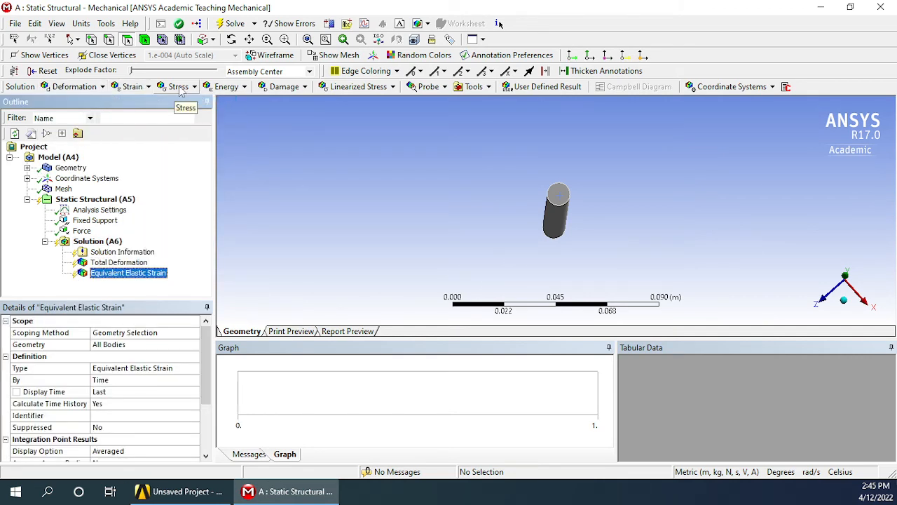
{"action": "left_click", "coordinate": [179, 86]}
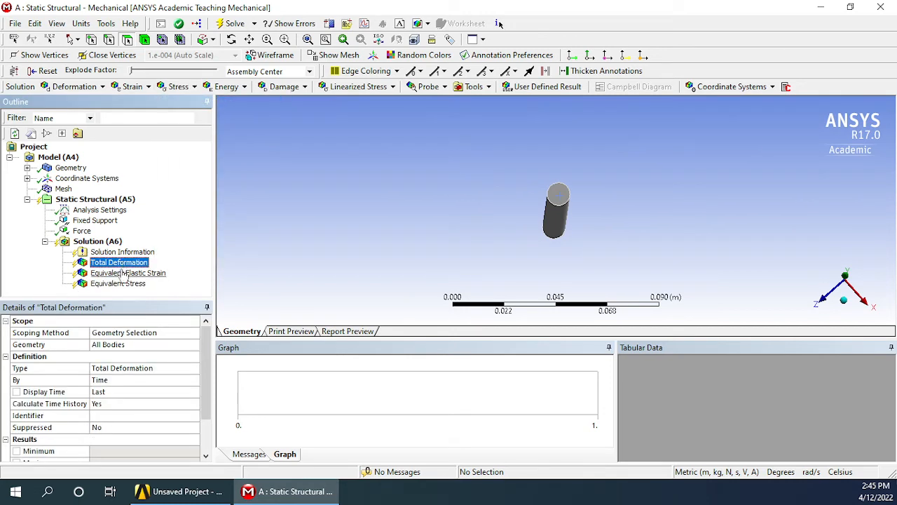
{"action": "left_click", "coordinate": [118, 282]}
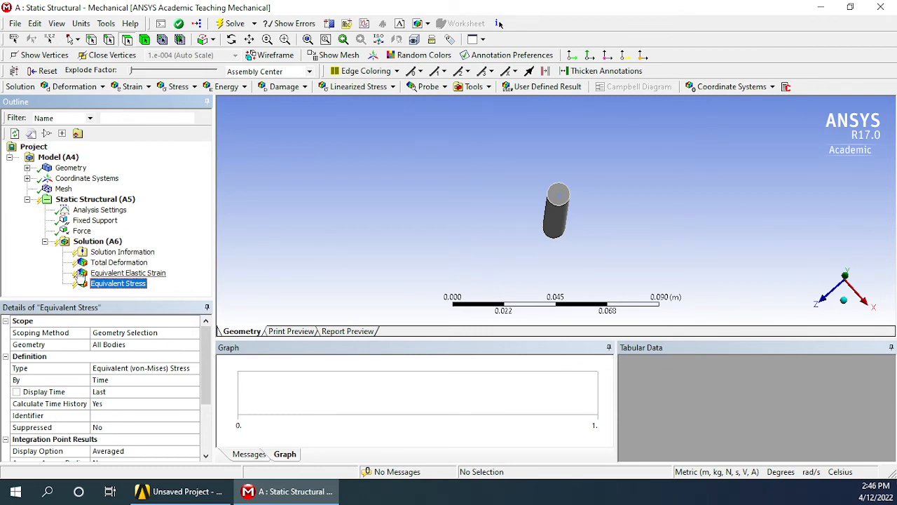
{"action": "left_click", "coordinate": [97, 240]}
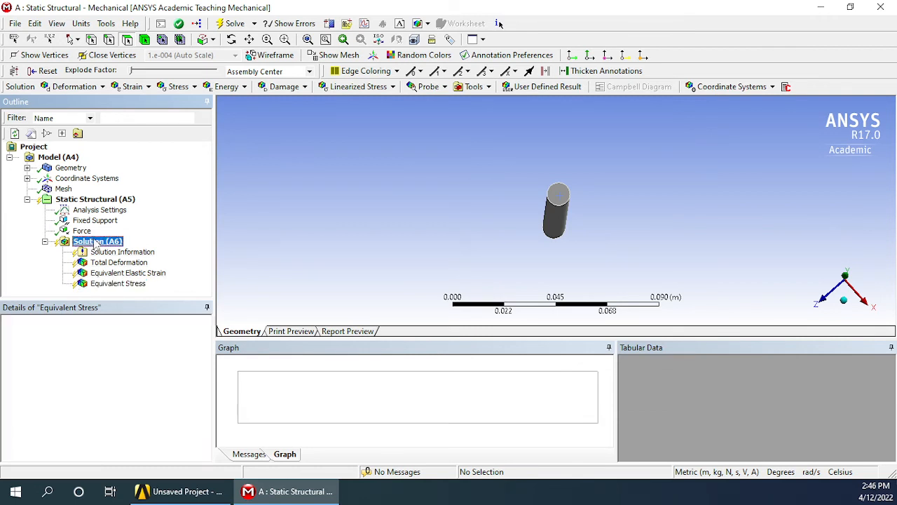
- Solve the analysis and display Total Deformation, peaking at 0.034014 m at the beam top
{"action": "left_click", "coordinate": [98, 241]}
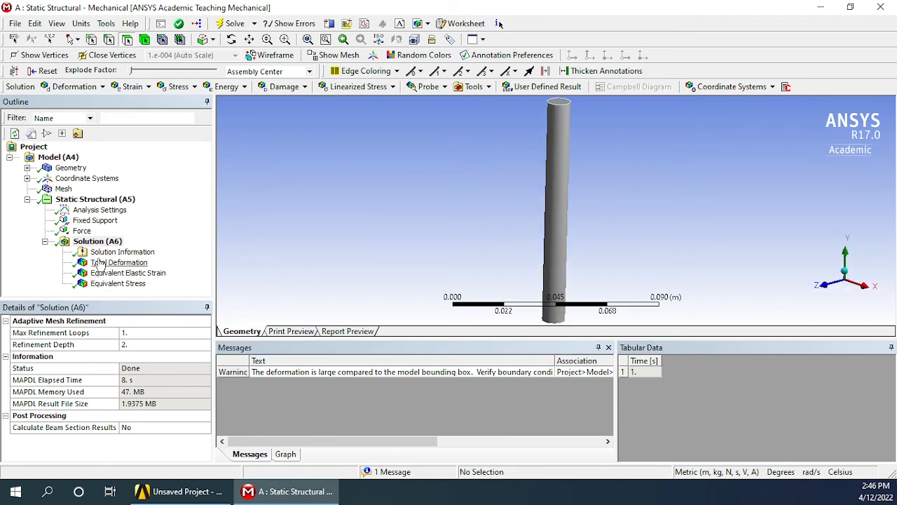
{"action": "left_click", "coordinate": [129, 262]}
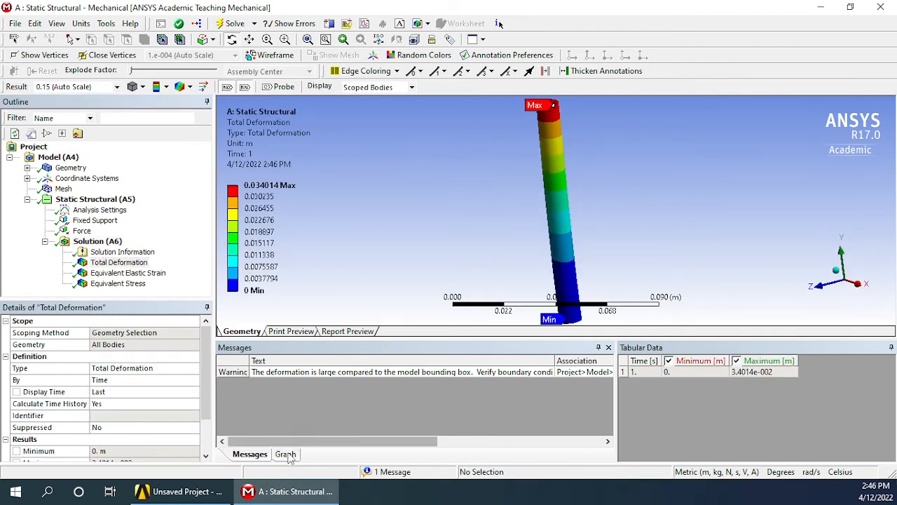
- Play the deformation animation, then review strain (max 0.050418) and stress (max 1.0027e10 Pa) contours
{"action": "left_click", "coordinate": [285, 454]}
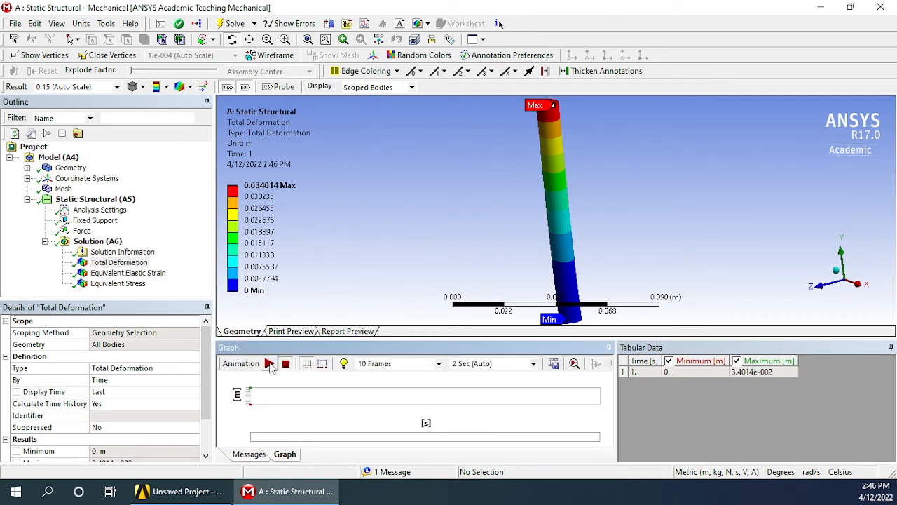
{"action": "left_click", "coordinate": [269, 364]}
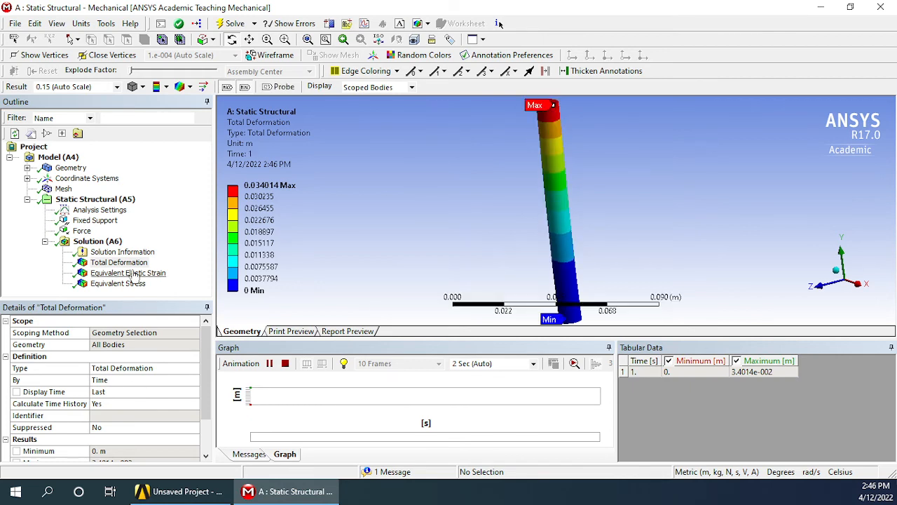
{"action": "left_click", "coordinate": [127, 273]}
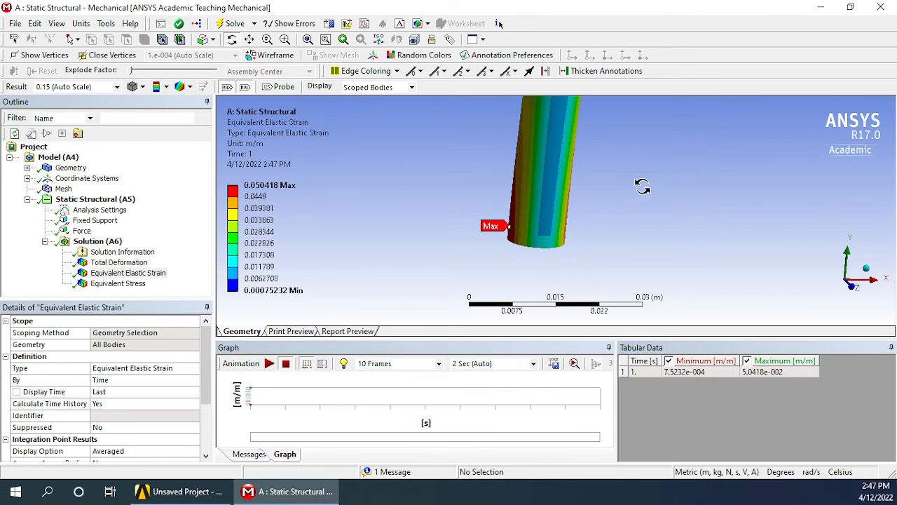
{"action": "mouse_move", "coordinate": [869, 281]}
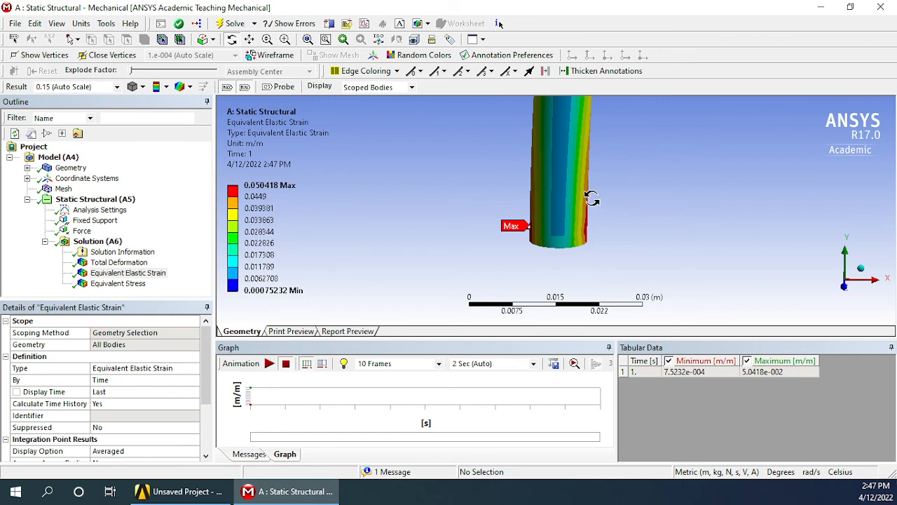
{"action": "left_click", "coordinate": [128, 273]}
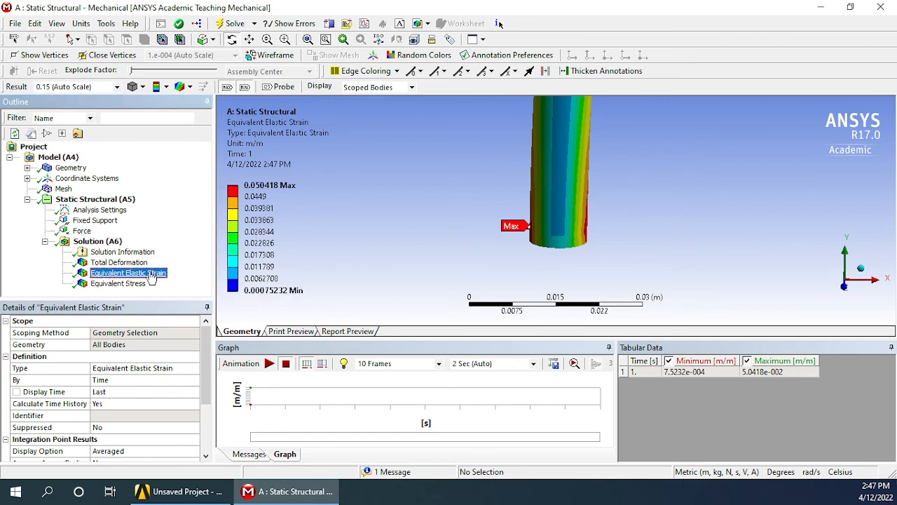
{"action": "left_click", "coordinate": [118, 283]}
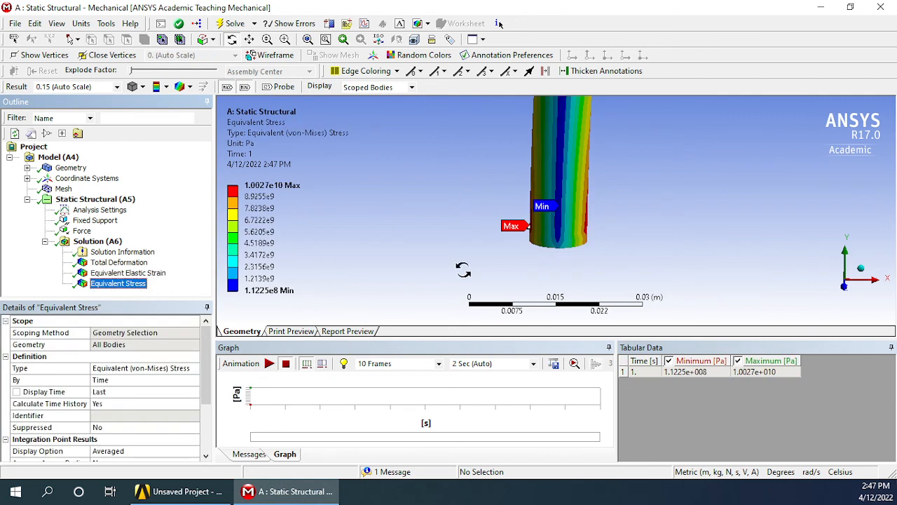
{"action": "left_click", "coordinate": [119, 261]}
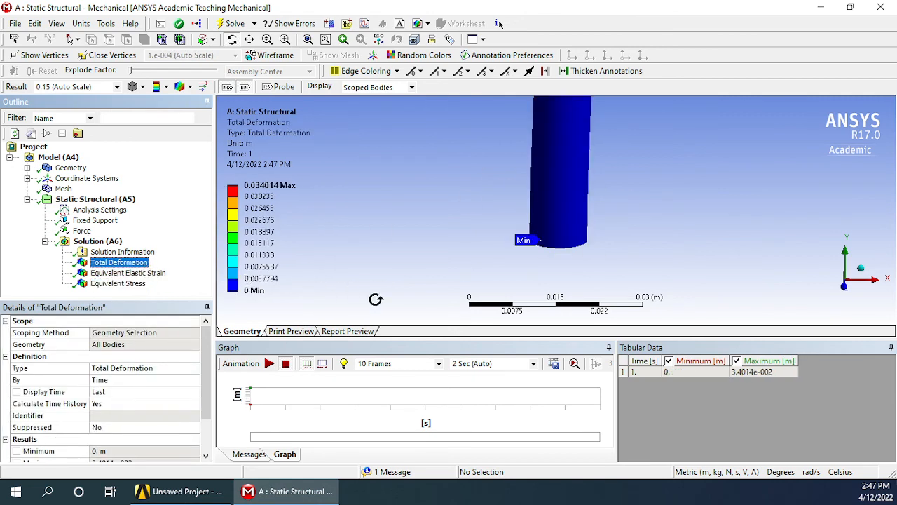